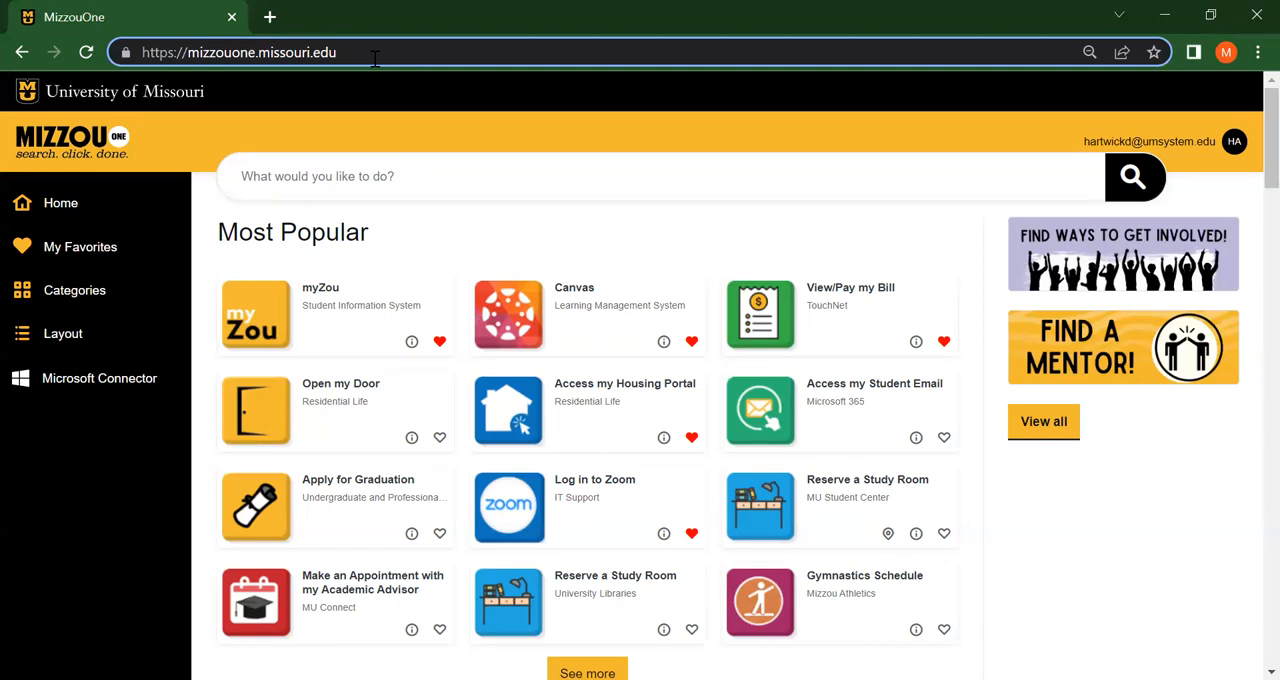
{"action": "mouse_move", "coordinate": [825, 157]}
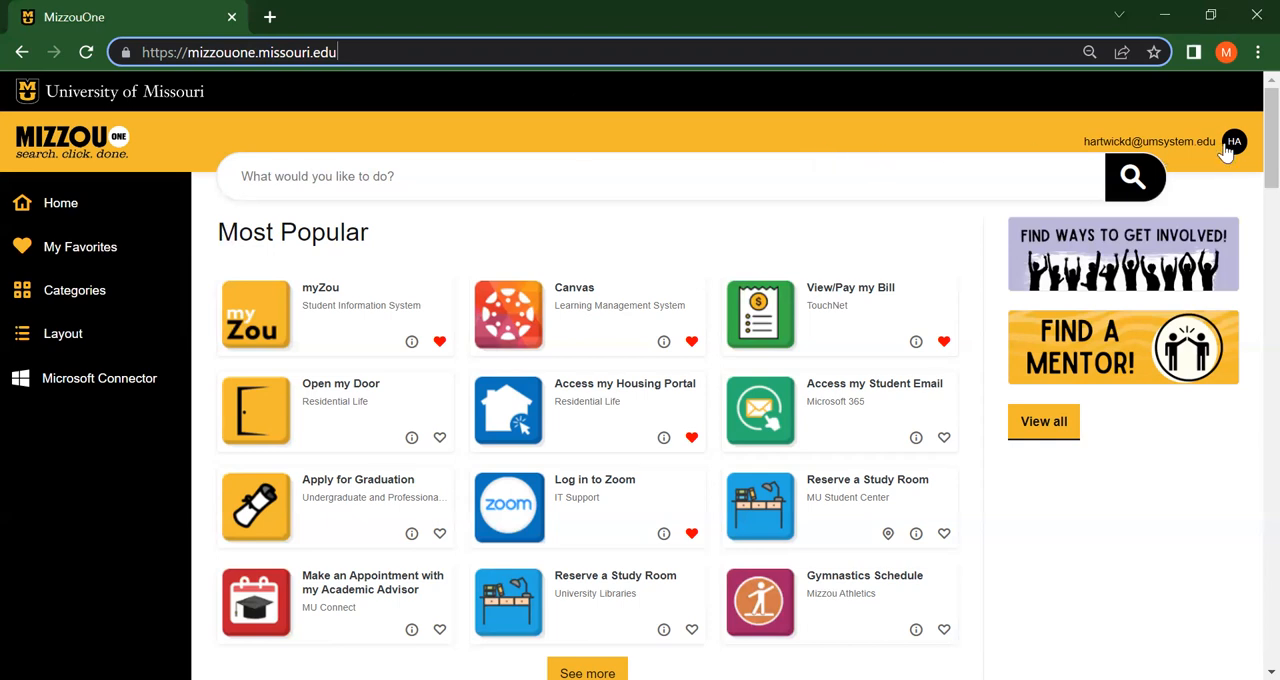
{"action": "mouse_move", "coordinate": [1227, 148]}
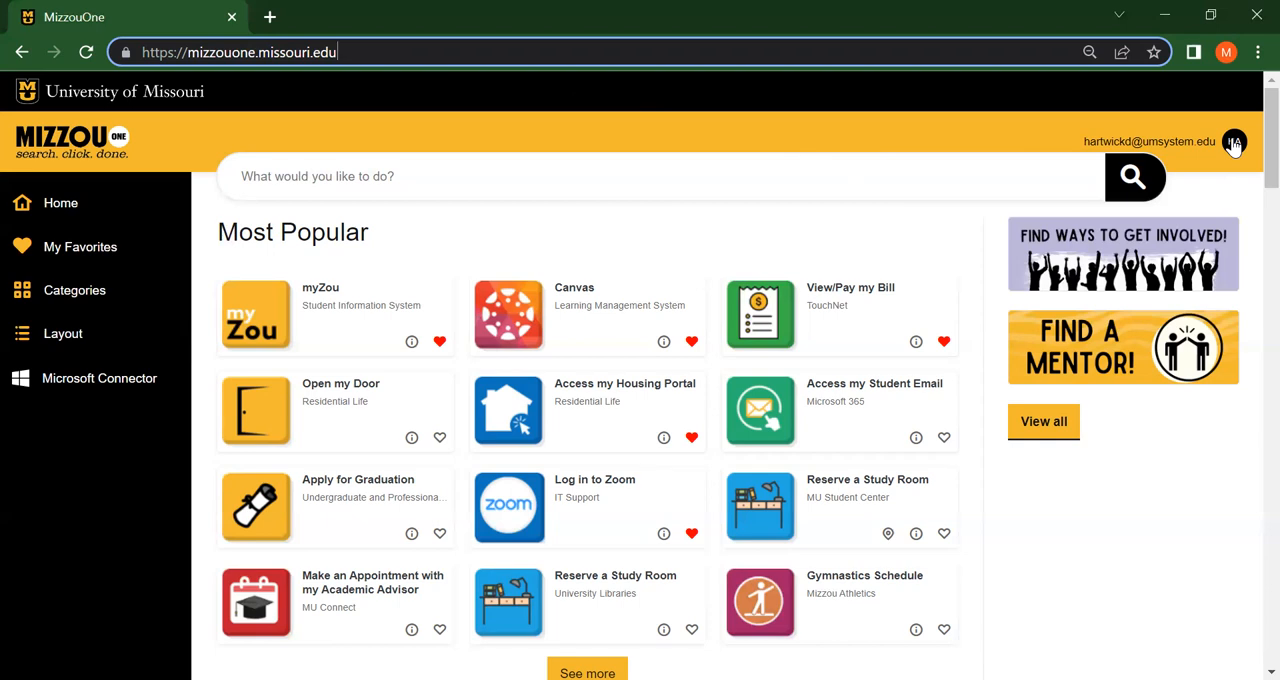
{"action": "mouse_move", "coordinate": [725, 167]}
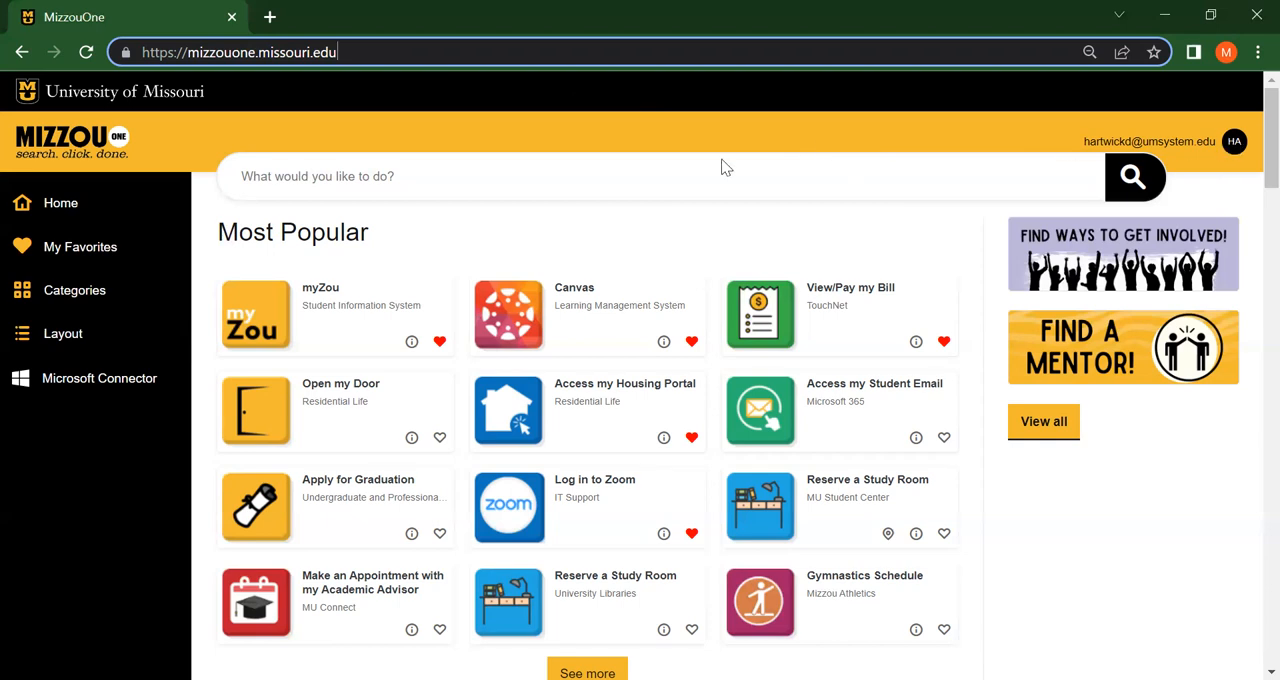
{"action": "mouse_move", "coordinate": [200, 140]}
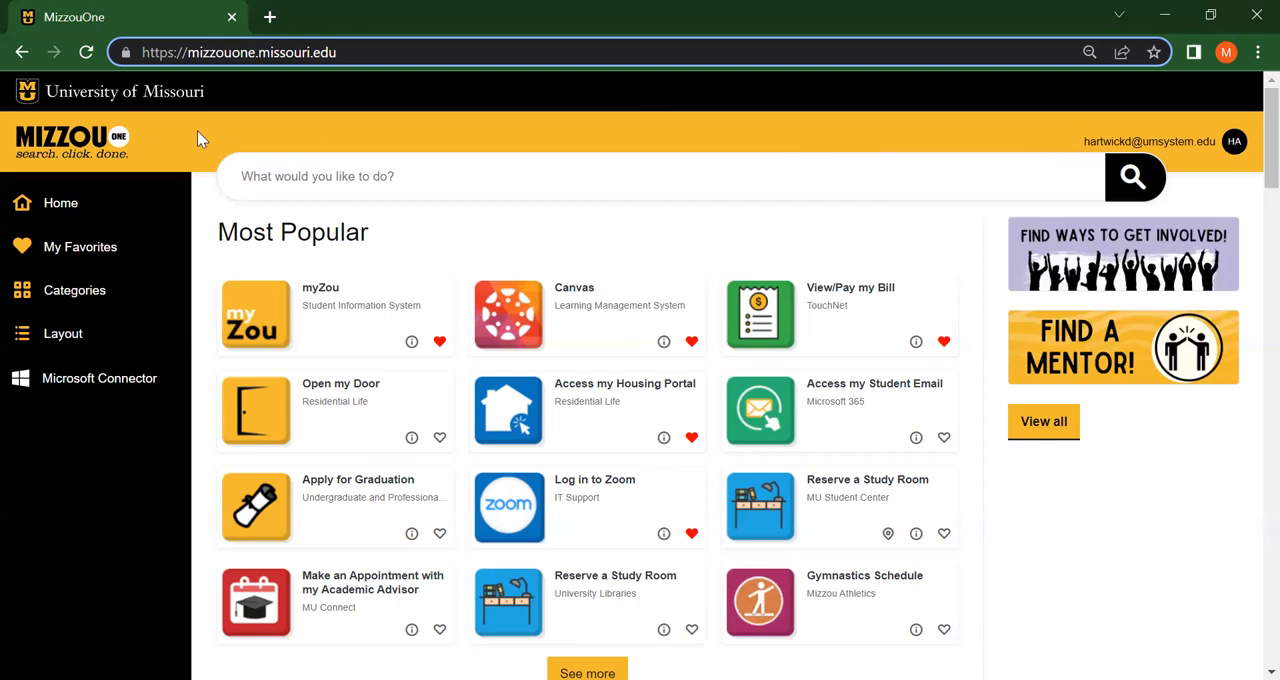
{"action": "mouse_move", "coordinate": [190, 143]}
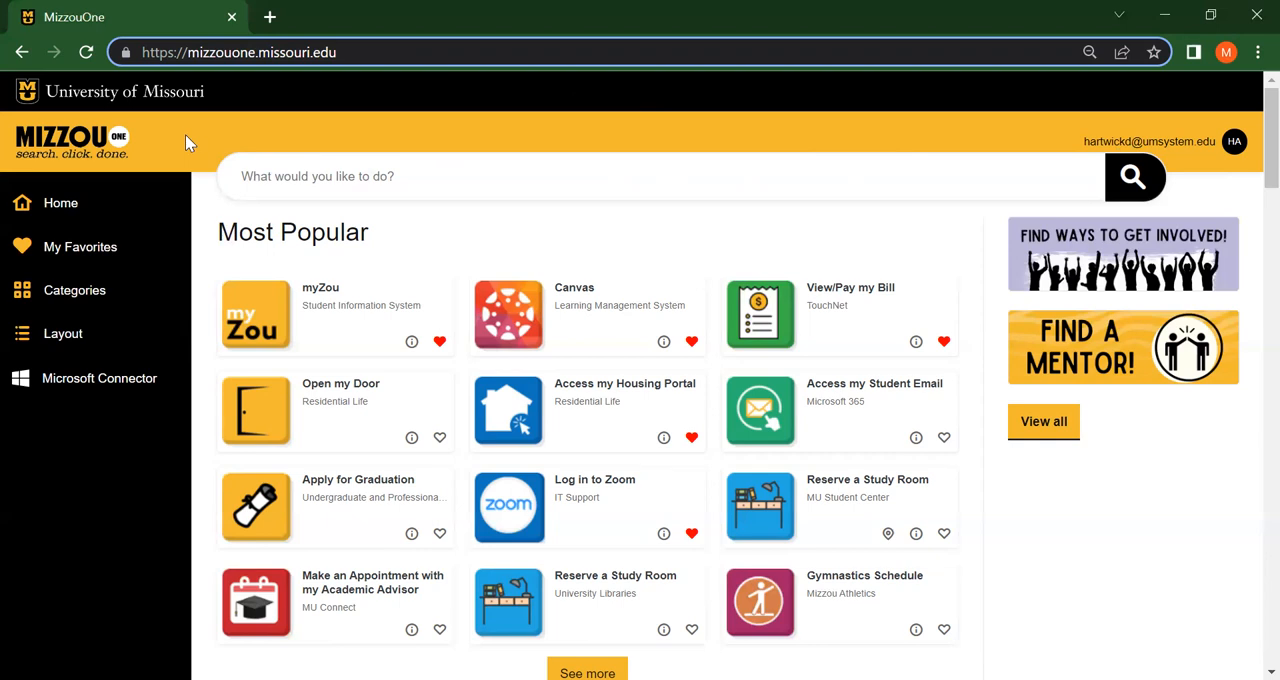
{"action": "mouse_move", "coordinate": [205, 273]}
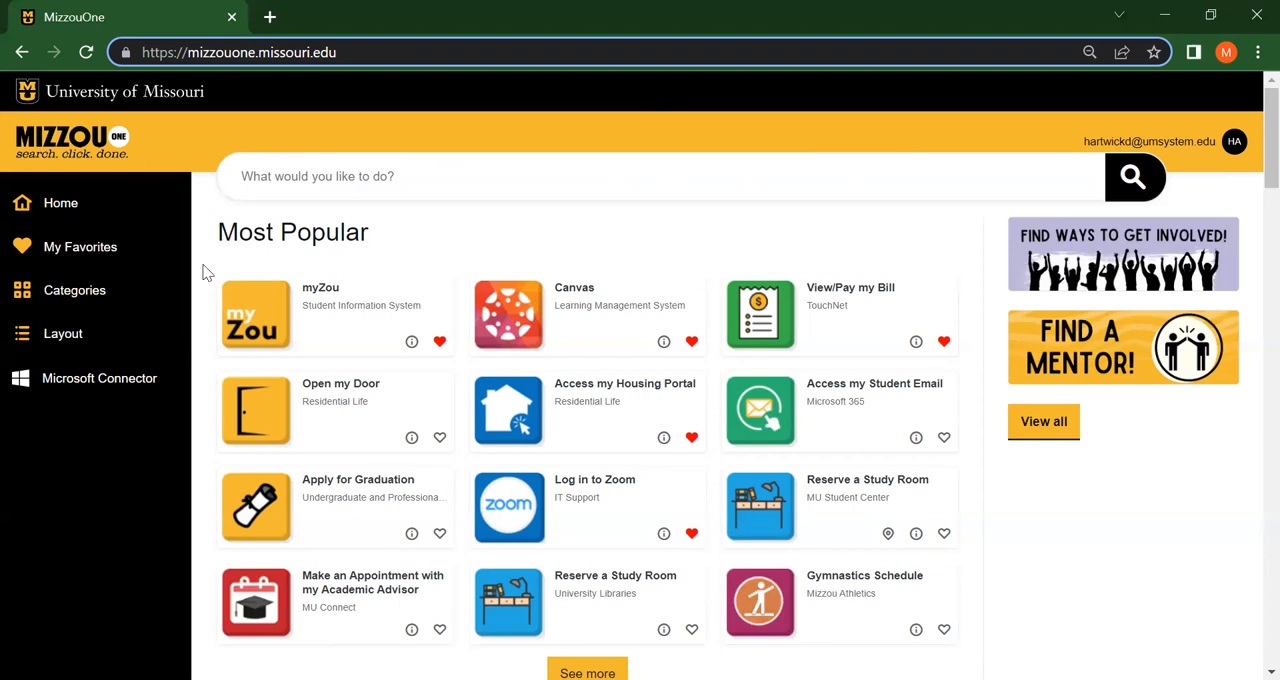
{"action": "mouse_move", "coordinate": [87, 215]}
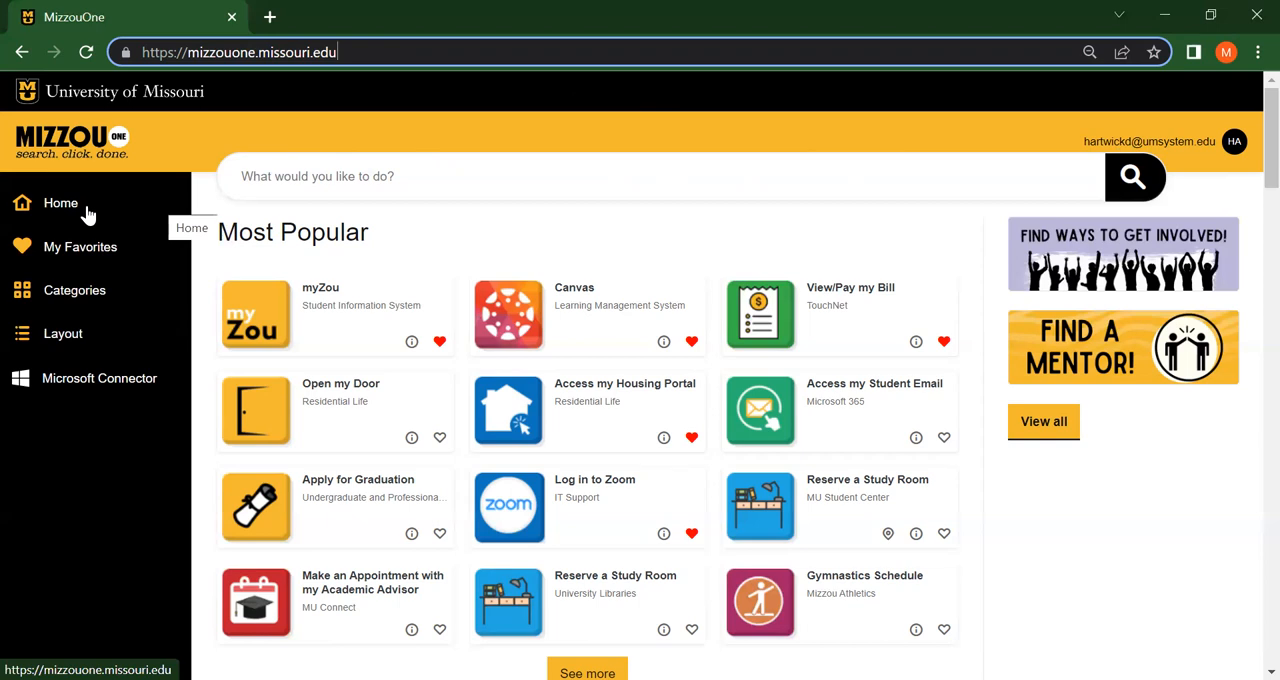
{"action": "mouse_move", "coordinate": [88, 224]}
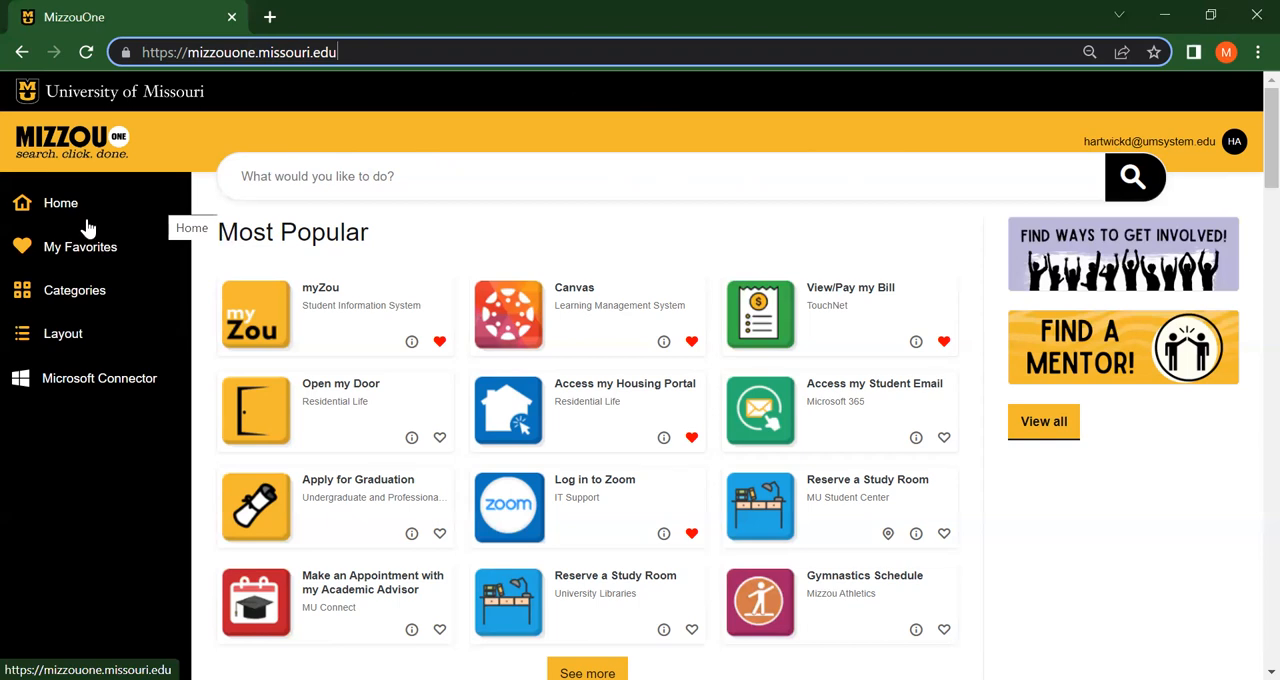
{"action": "mouse_move", "coordinate": [85, 260]}
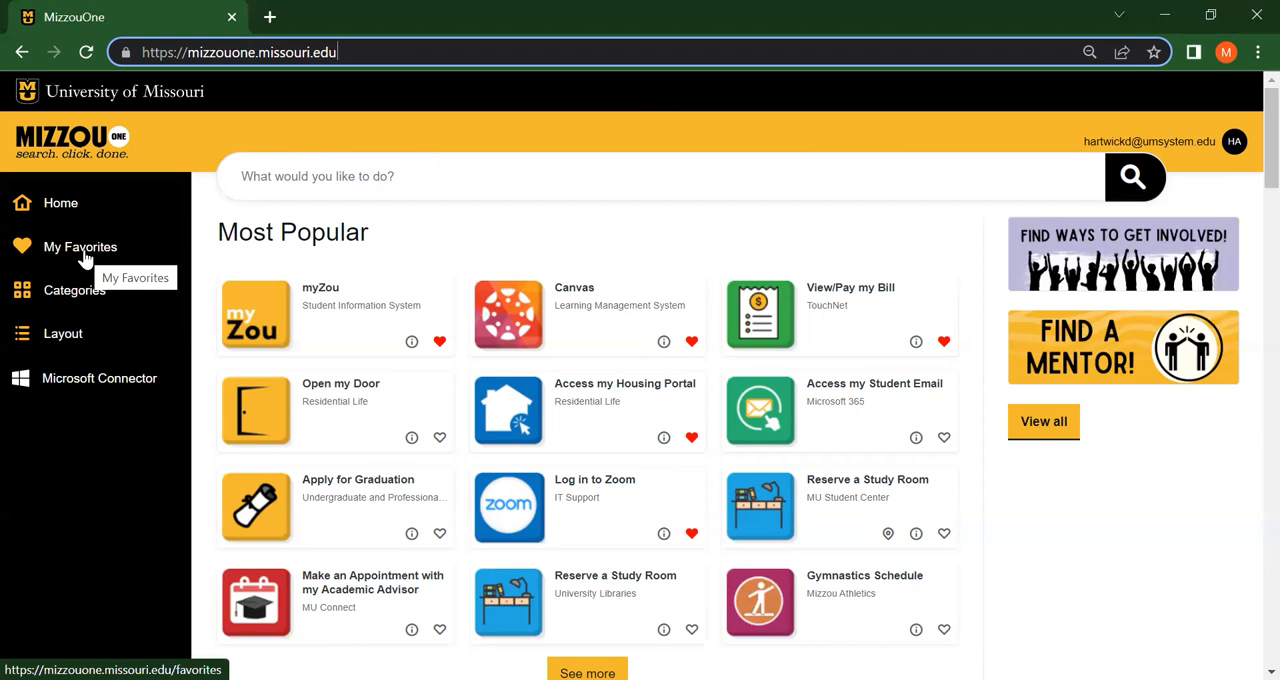
{"action": "mouse_move", "coordinate": [118, 254]}
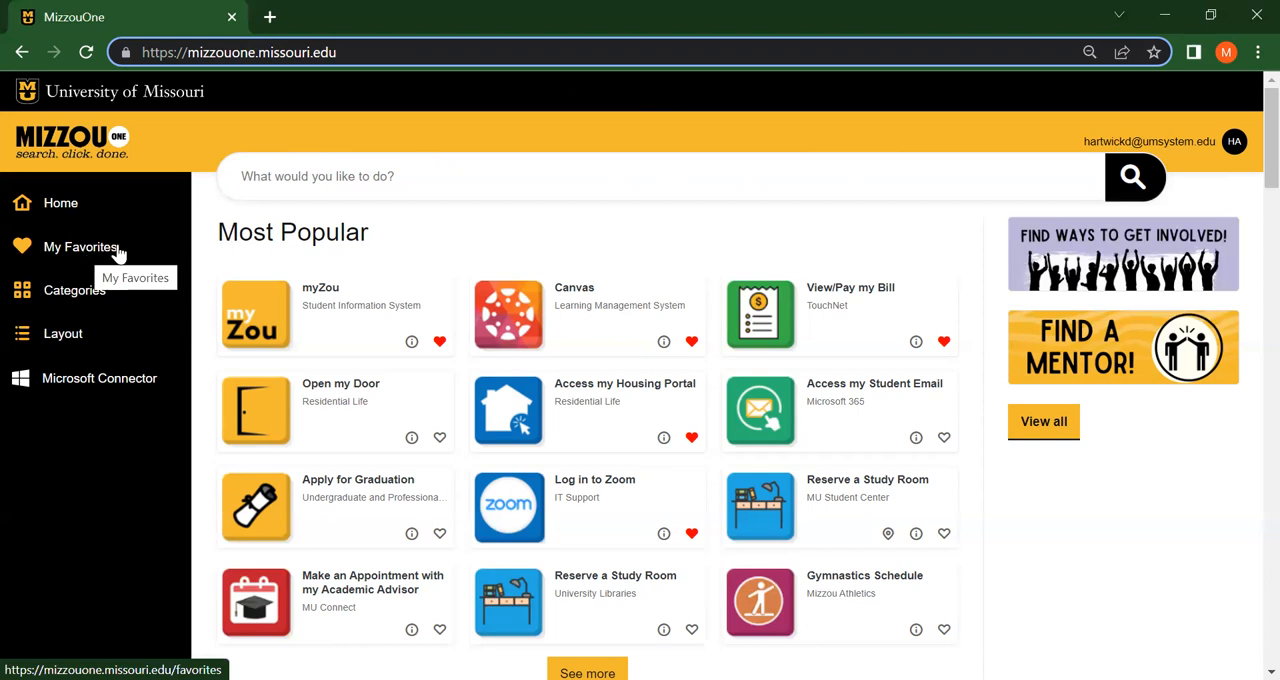
{"action": "mouse_move", "coordinate": [670, 330]}
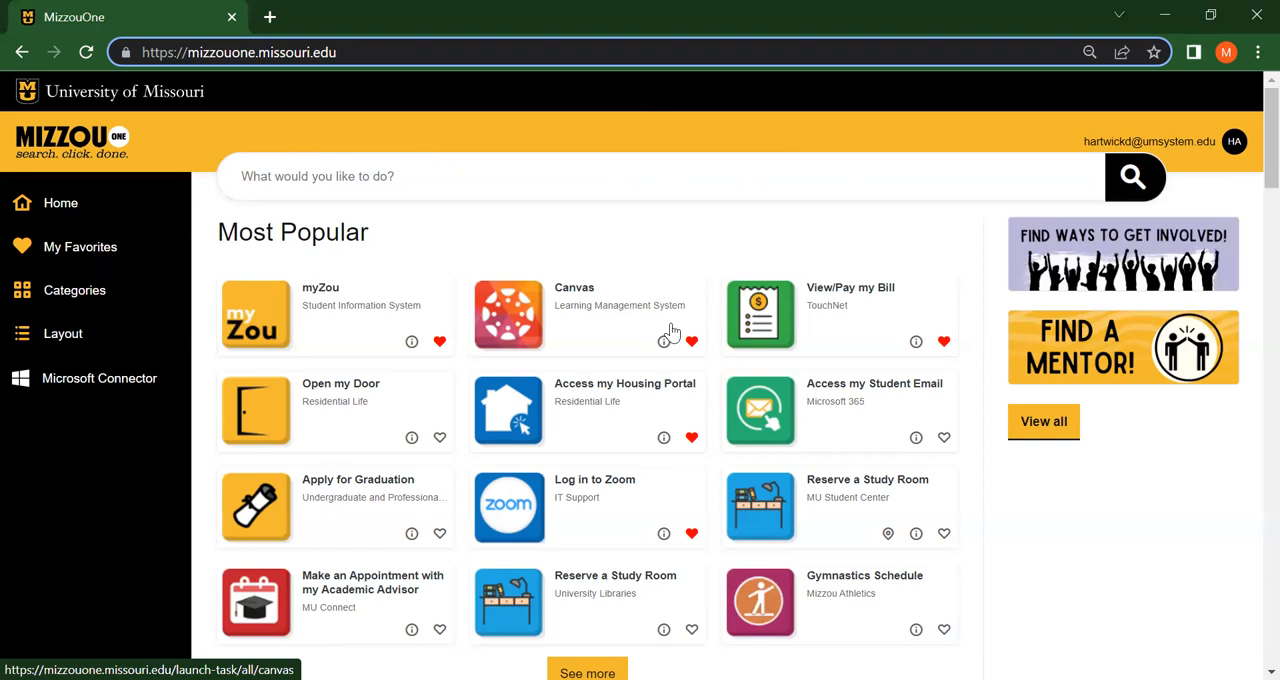
{"action": "mouse_move", "coordinate": [943, 440]}
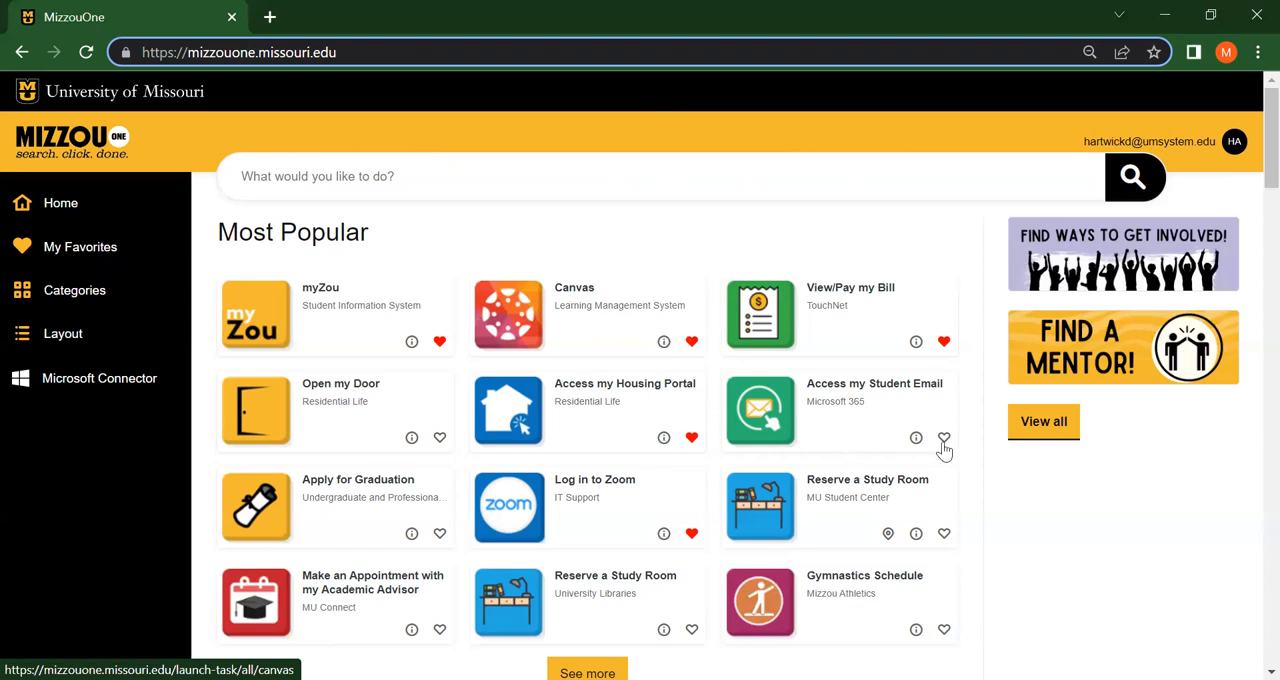
{"action": "mouse_move", "coordinate": [950, 448]}
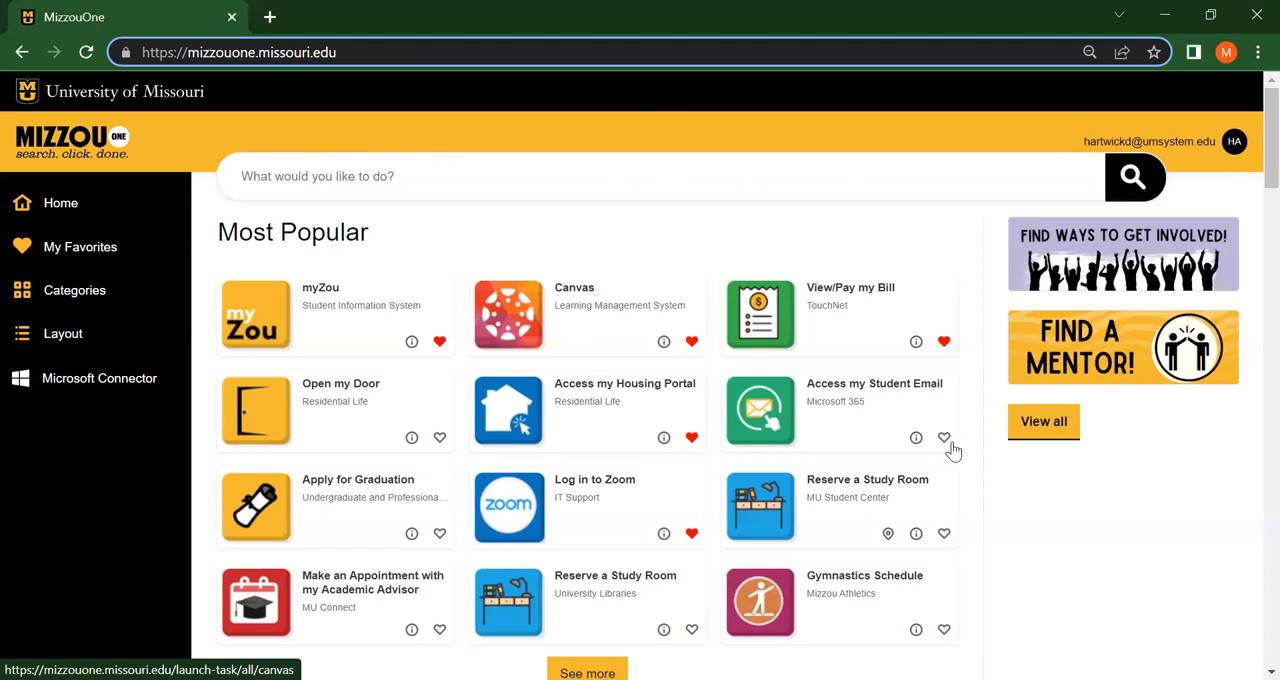
Mark the Access my Student Email tile as a favorite using its heart icon
{"action": "left_click", "coordinate": [943, 438]}
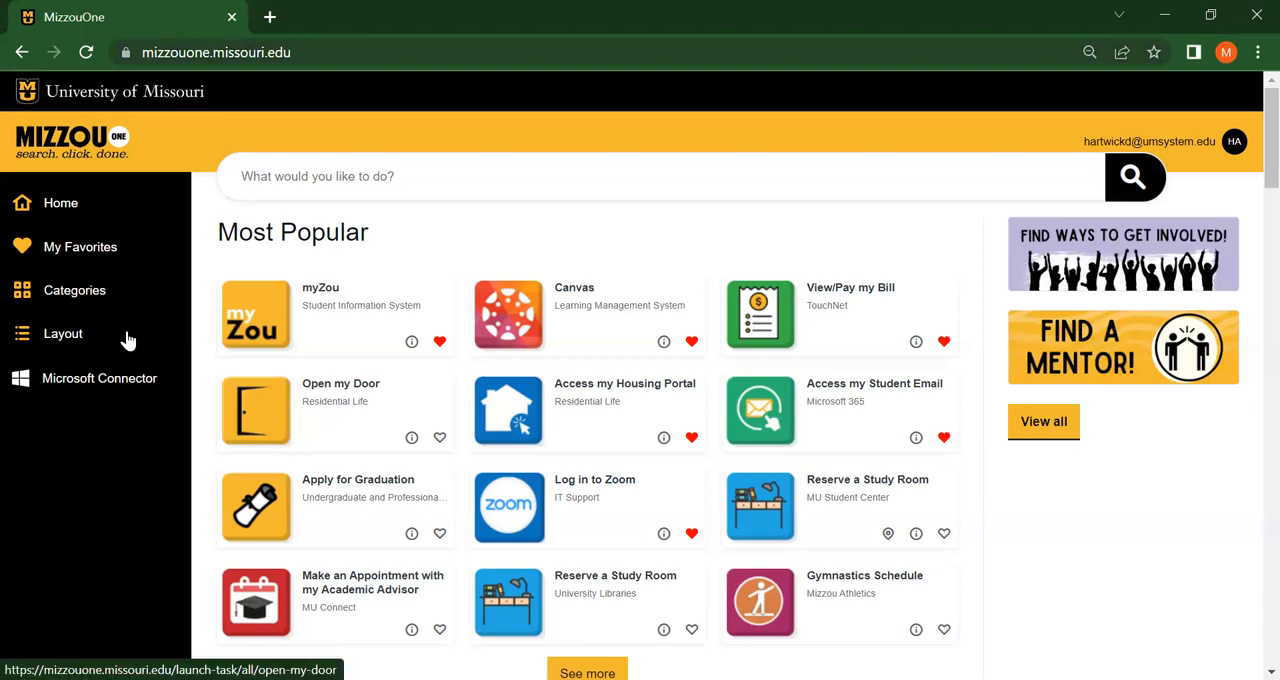
{"action": "mouse_move", "coordinate": [74, 290]}
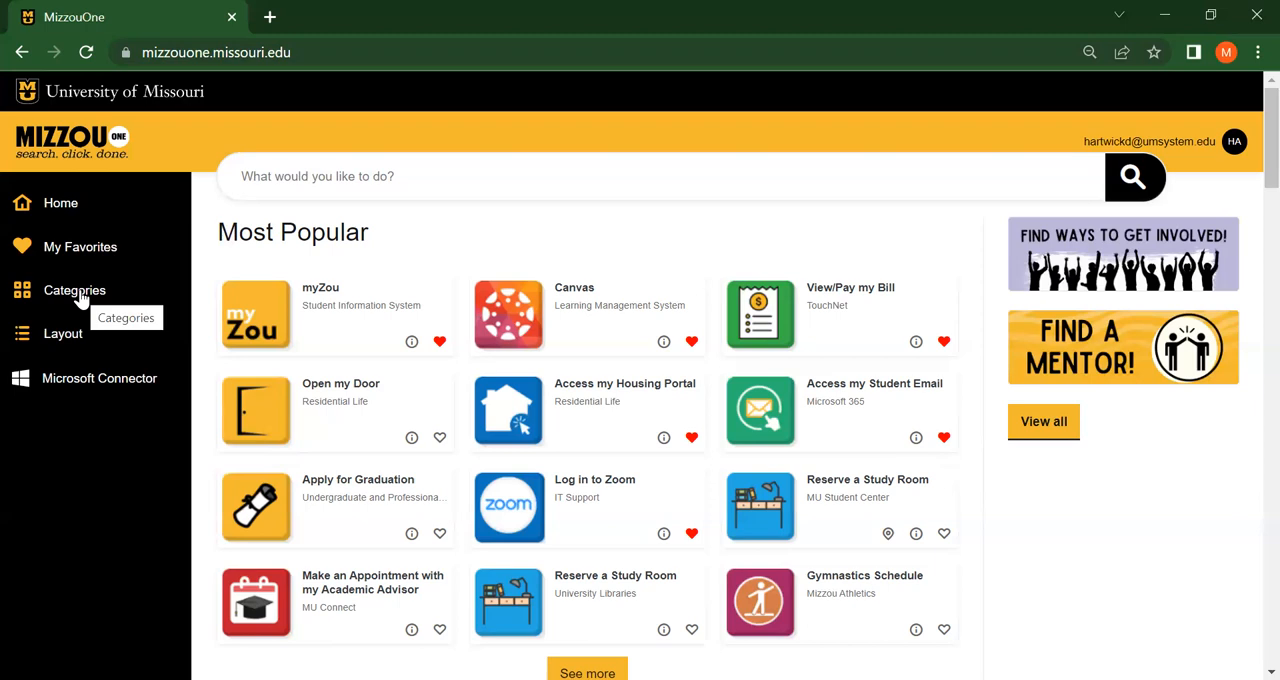
{"action": "left_click", "coordinate": [74, 290]}
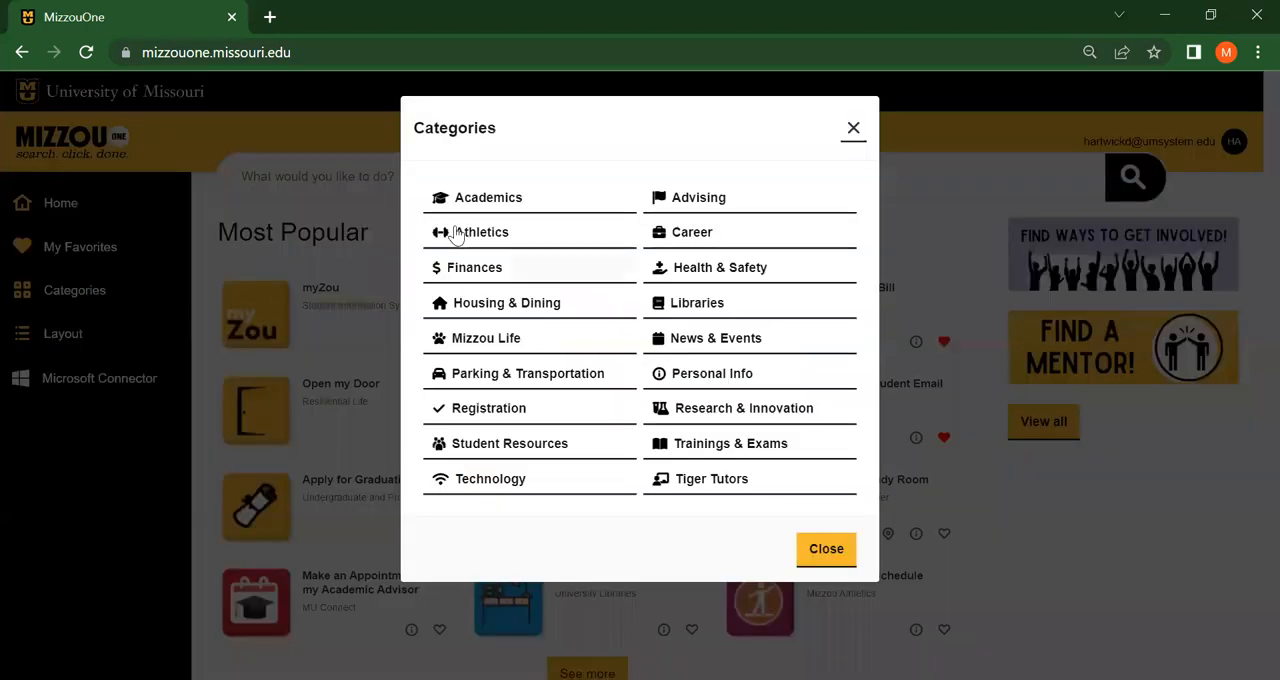
{"action": "mouse_move", "coordinate": [738, 191]}
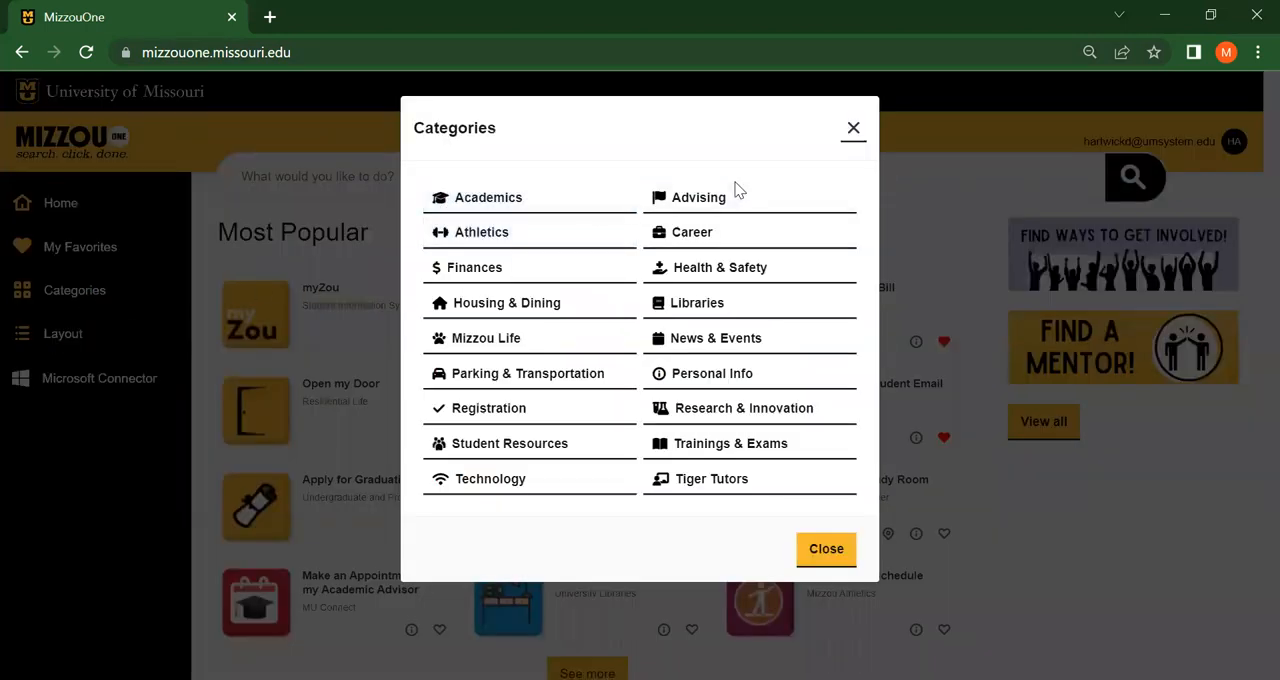
{"action": "right_click", "coordinate": [826, 549]}
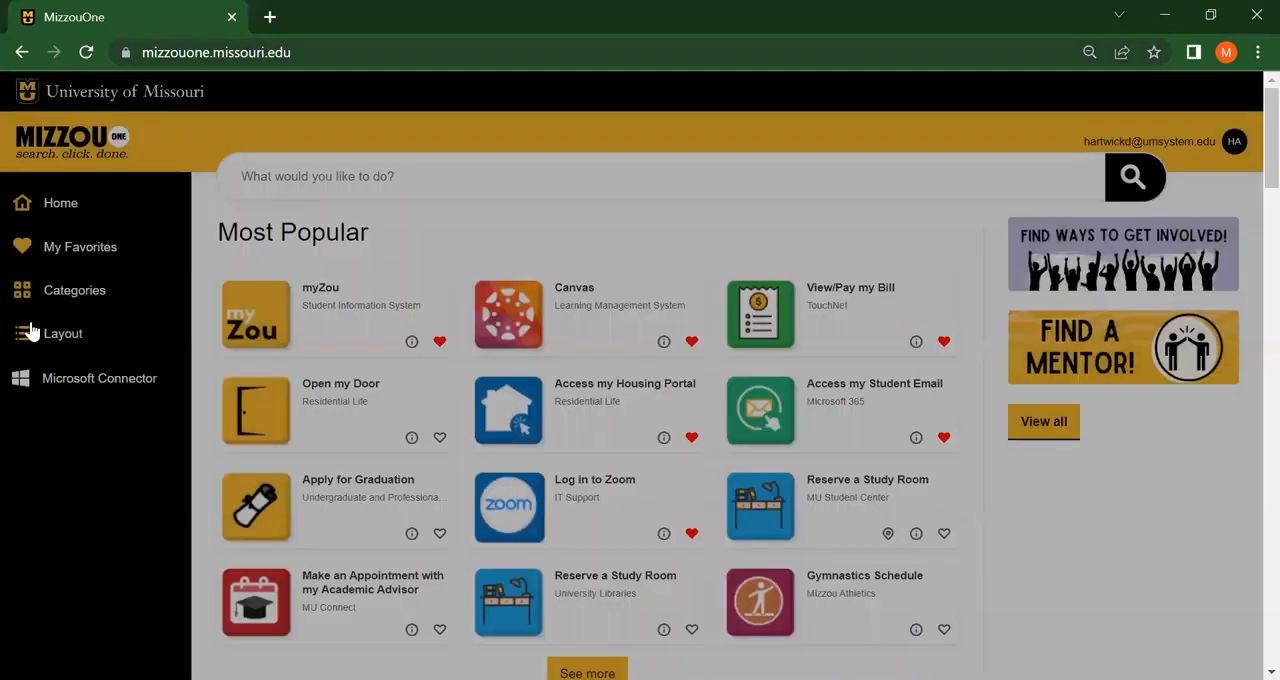
{"action": "mouse_move", "coordinate": [62, 333]}
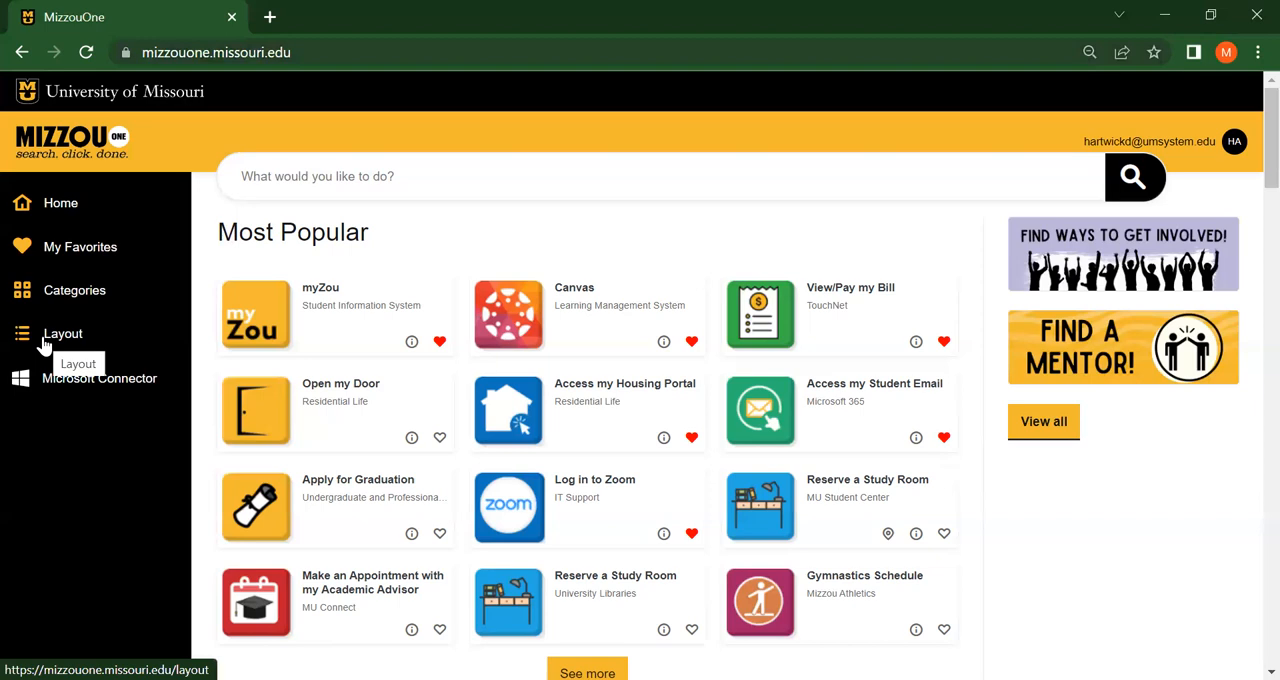
View Main Page Layout, return Home, and open the Find a Mentor sign-up page
{"action": "left_click", "coordinate": [62, 333]}
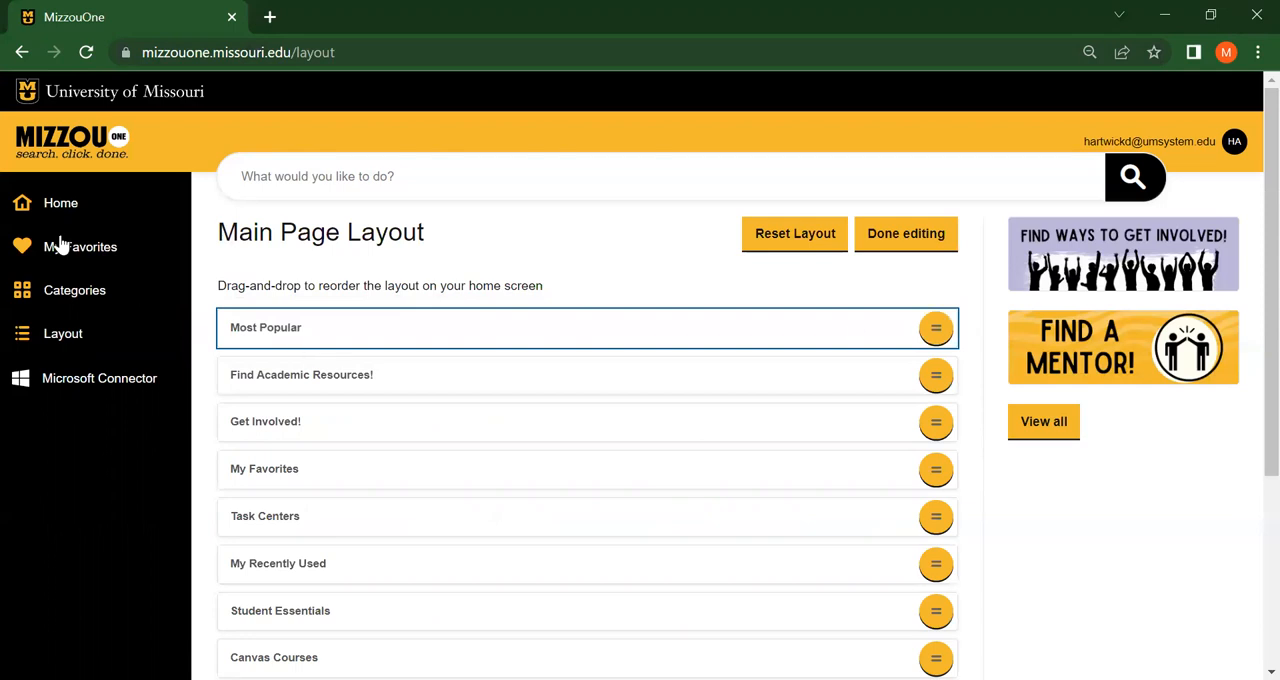
{"action": "left_click", "coordinate": [60, 203]}
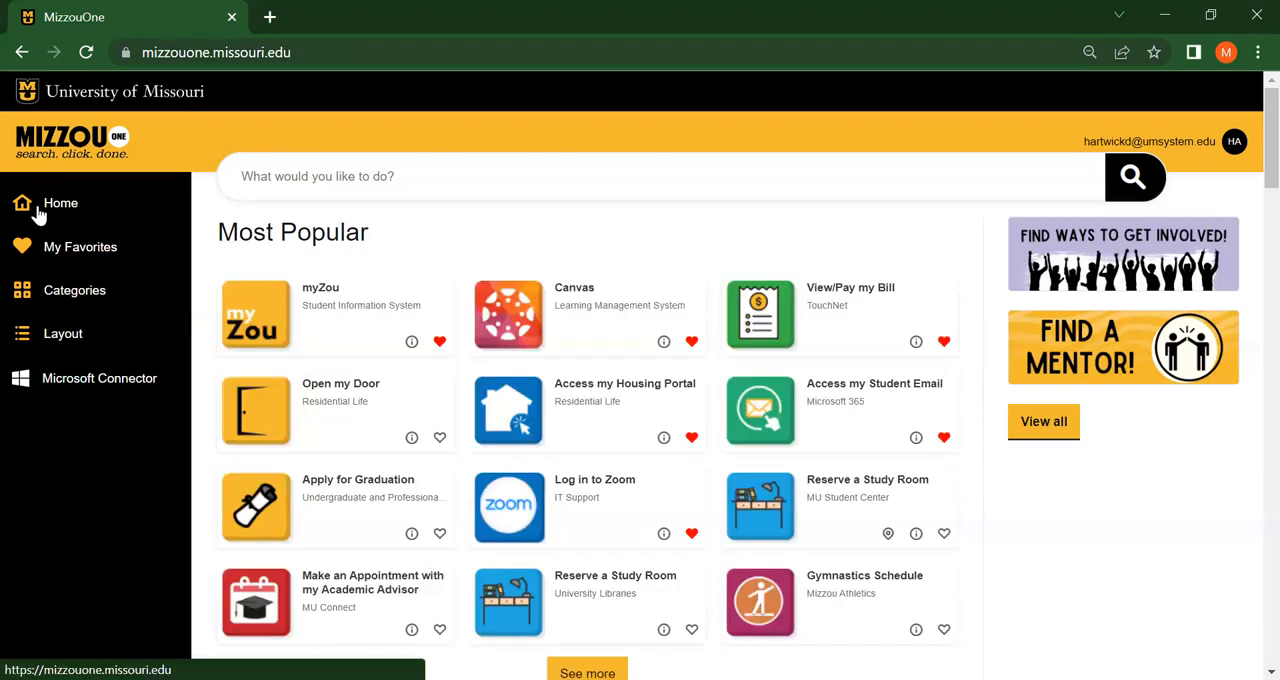
{"action": "mouse_move", "coordinate": [1107, 275]}
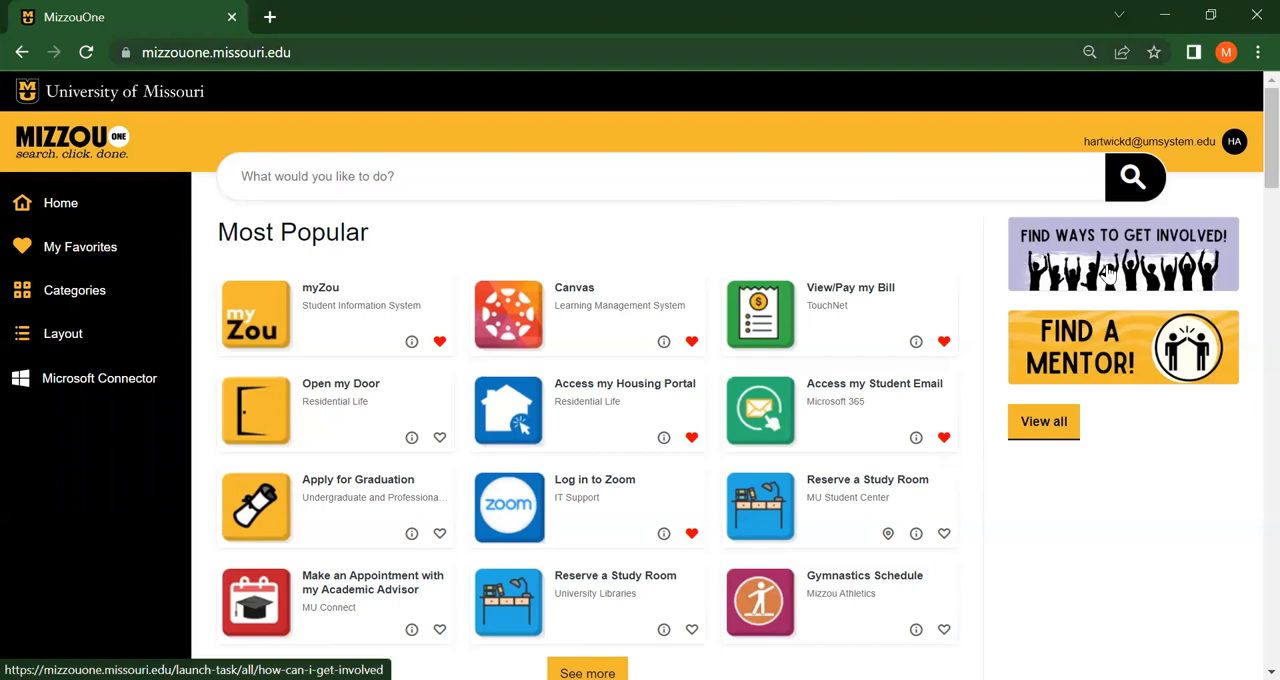
{"action": "mouse_move", "coordinate": [1108, 311]}
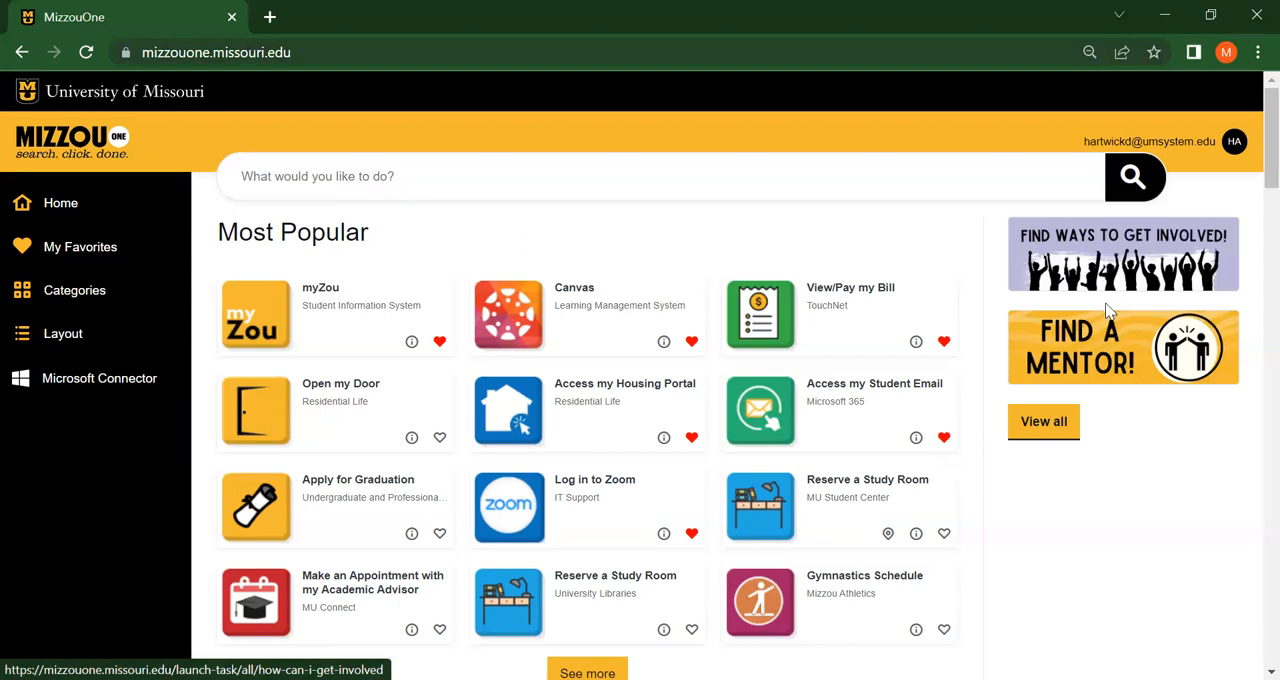
{"action": "left_click", "coordinate": [1122, 347]}
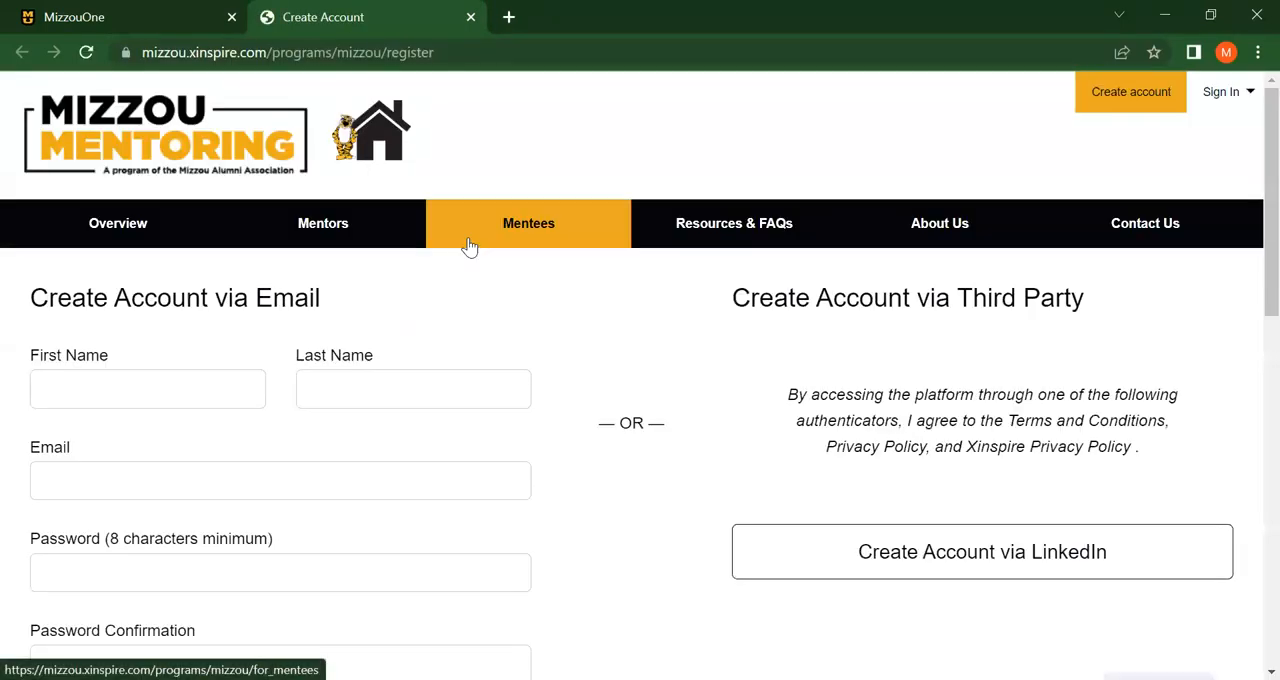
{"action": "left_click", "coordinate": [470, 17]}
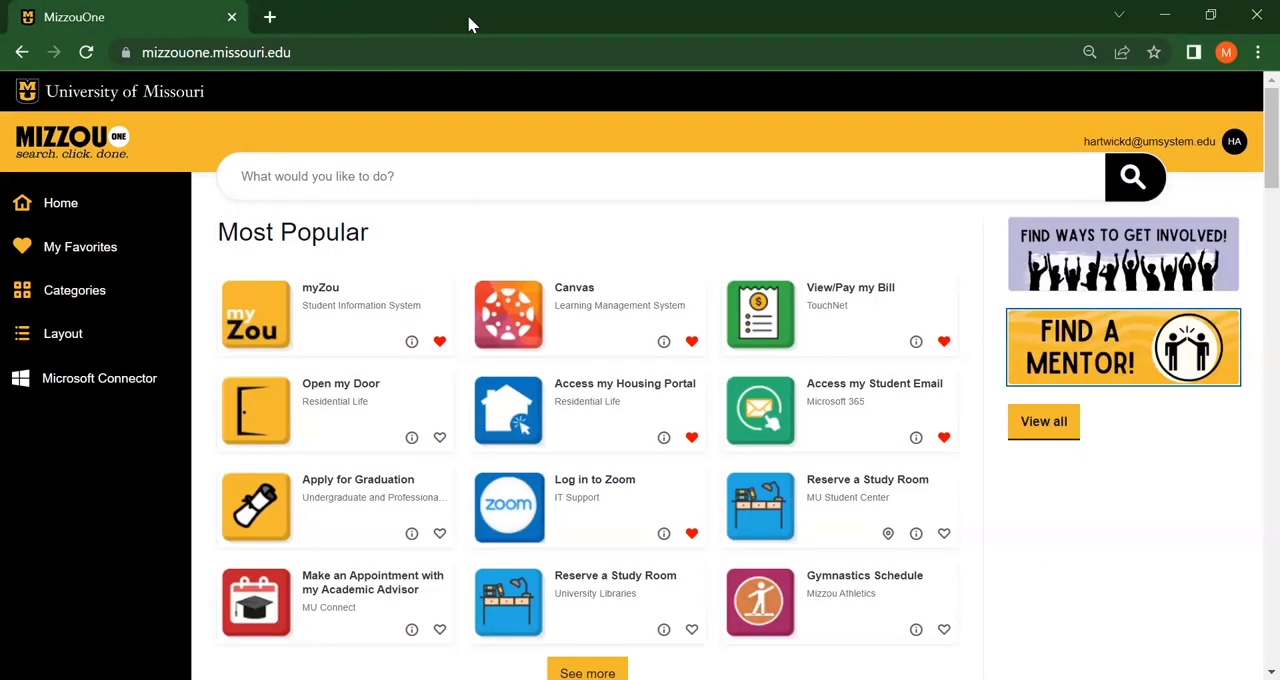
{"action": "mouse_move", "coordinate": [473, 238]}
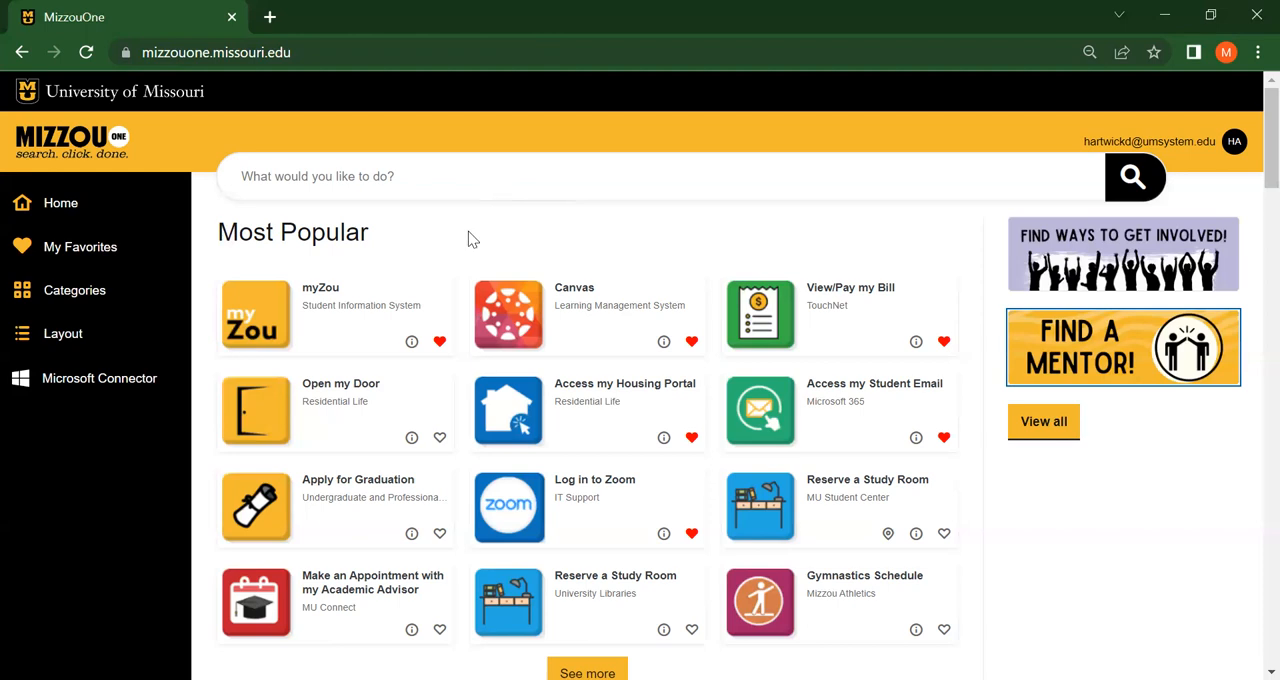
{"action": "mouse_move", "coordinate": [557, 281]}
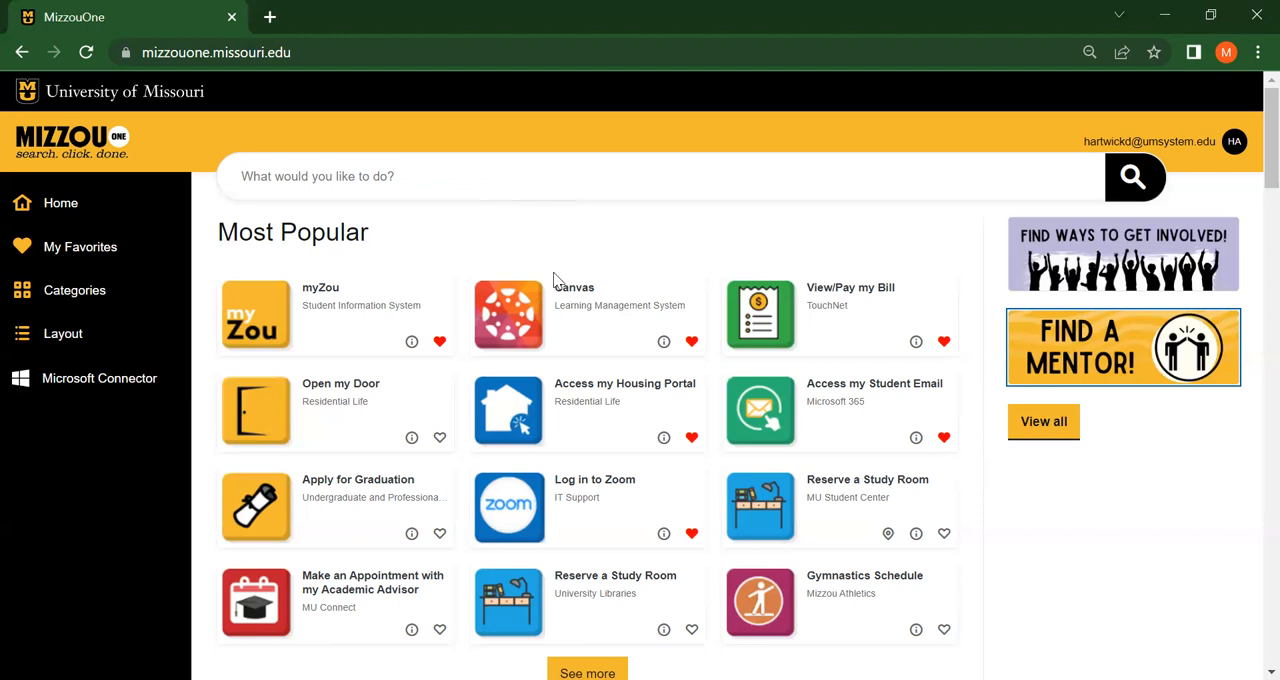
{"action": "mouse_move", "coordinate": [574, 328]}
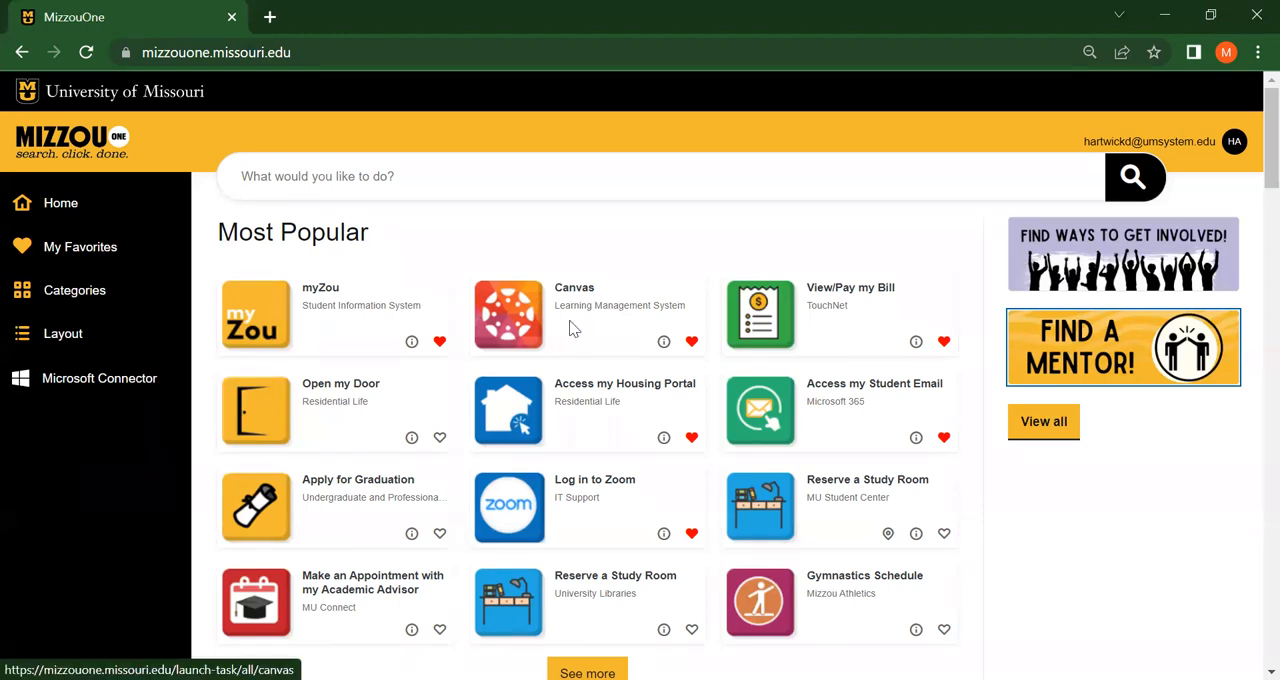
{"action": "left_click", "coordinate": [508, 315]}
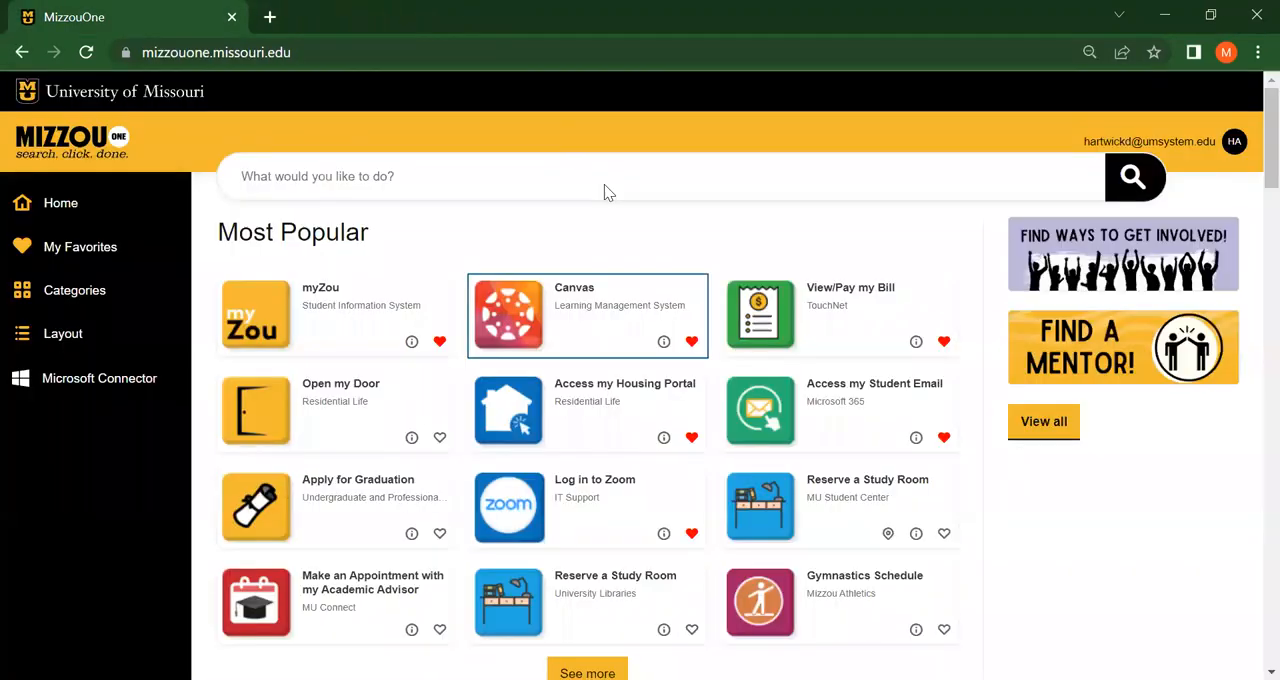
{"action": "mouse_move", "coordinate": [668, 297]}
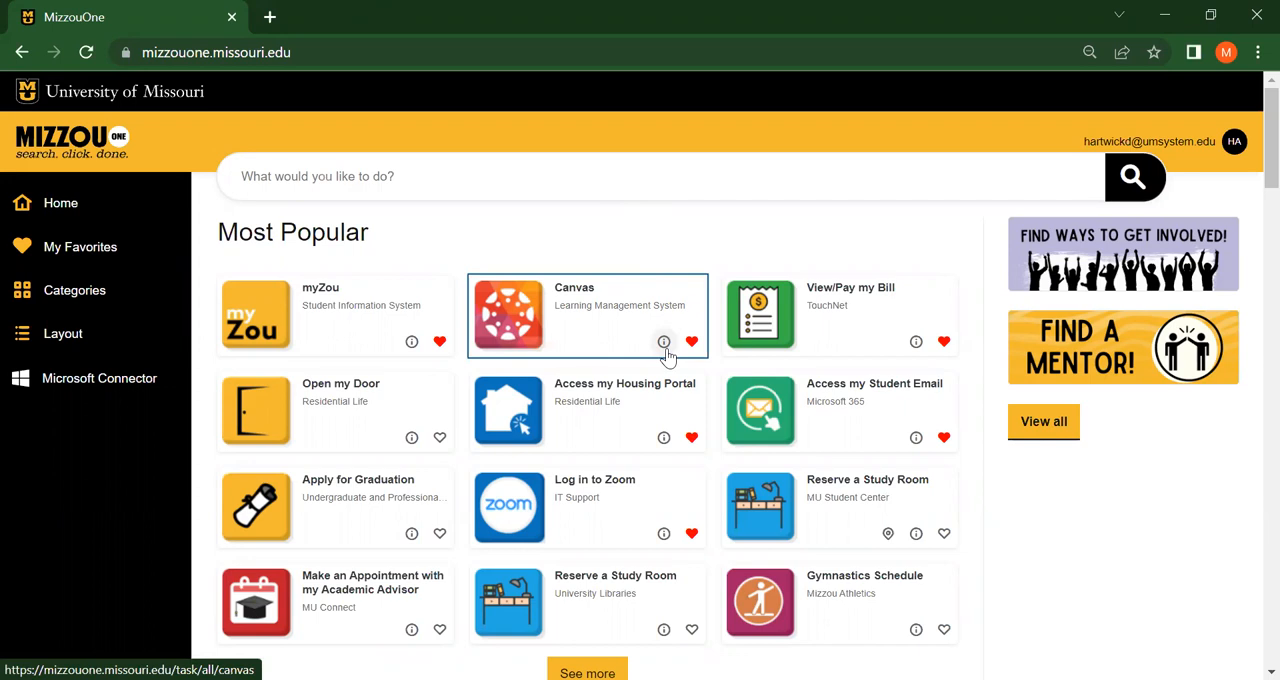
{"action": "left_click", "coordinate": [663, 342]}
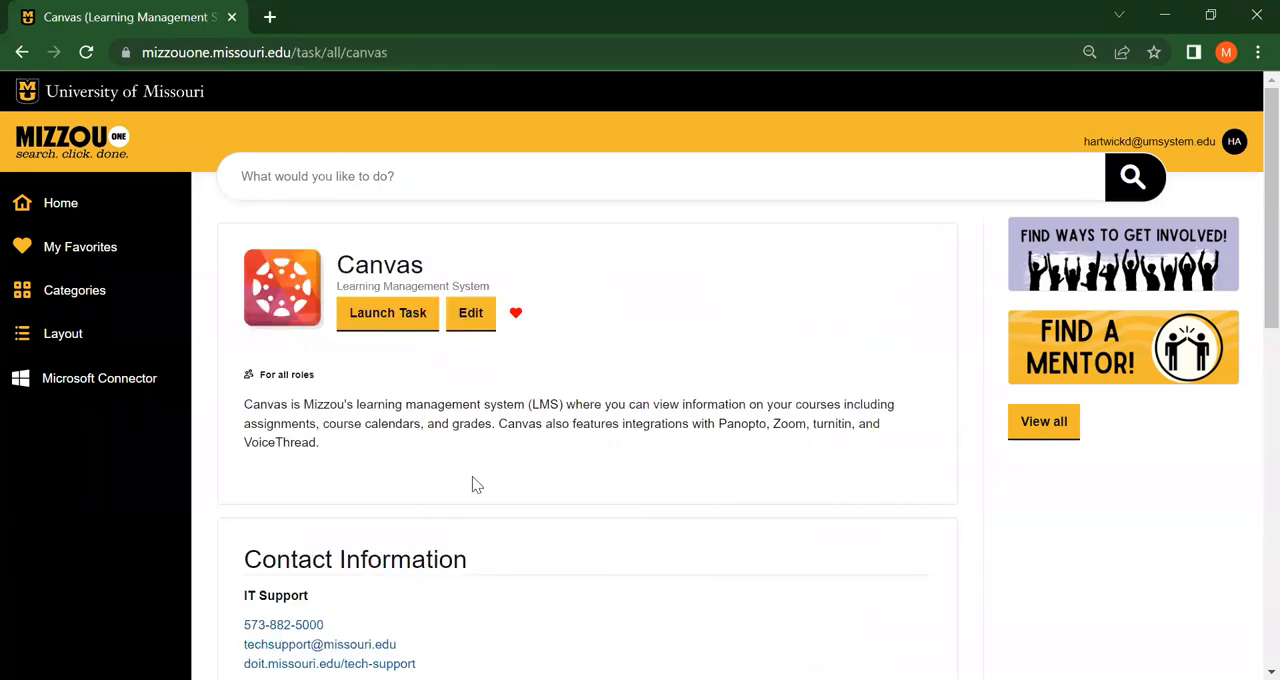
{"action": "mouse_move", "coordinate": [470, 486]}
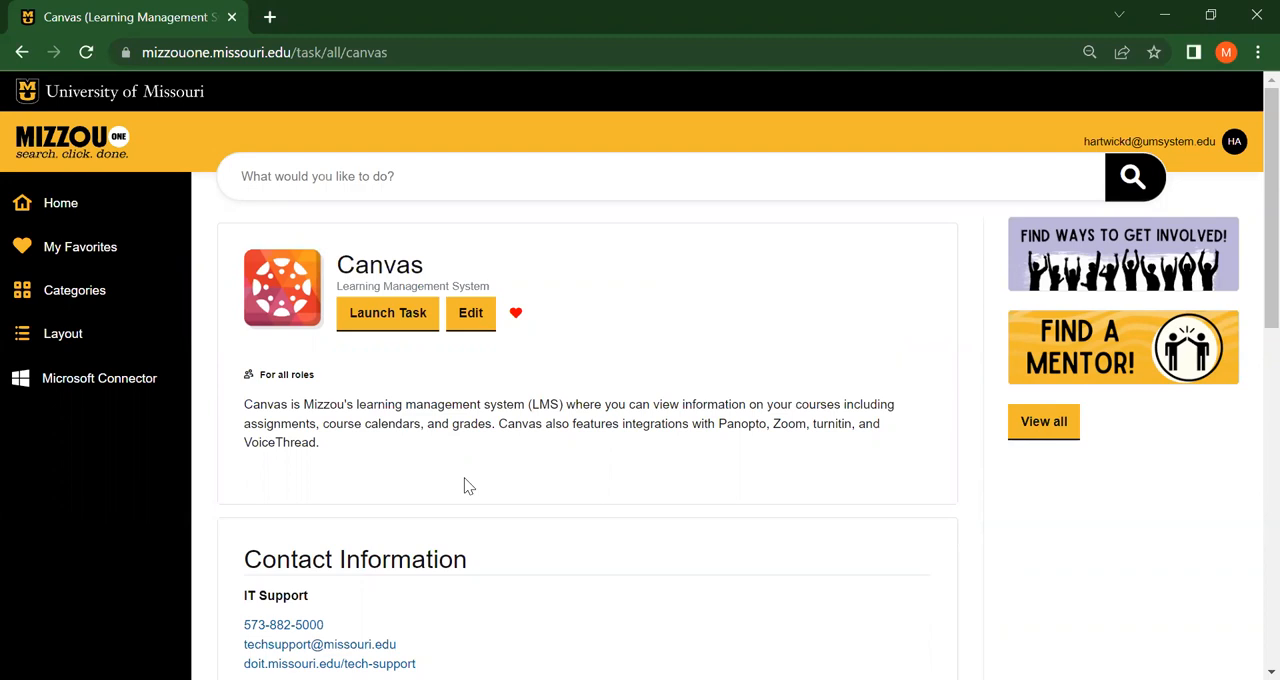
Scroll the Canvas details down to Support links and dashboard screenshot, then back up
{"action": "scroll", "scroll_direction": "down", "scroll_amount": 3}
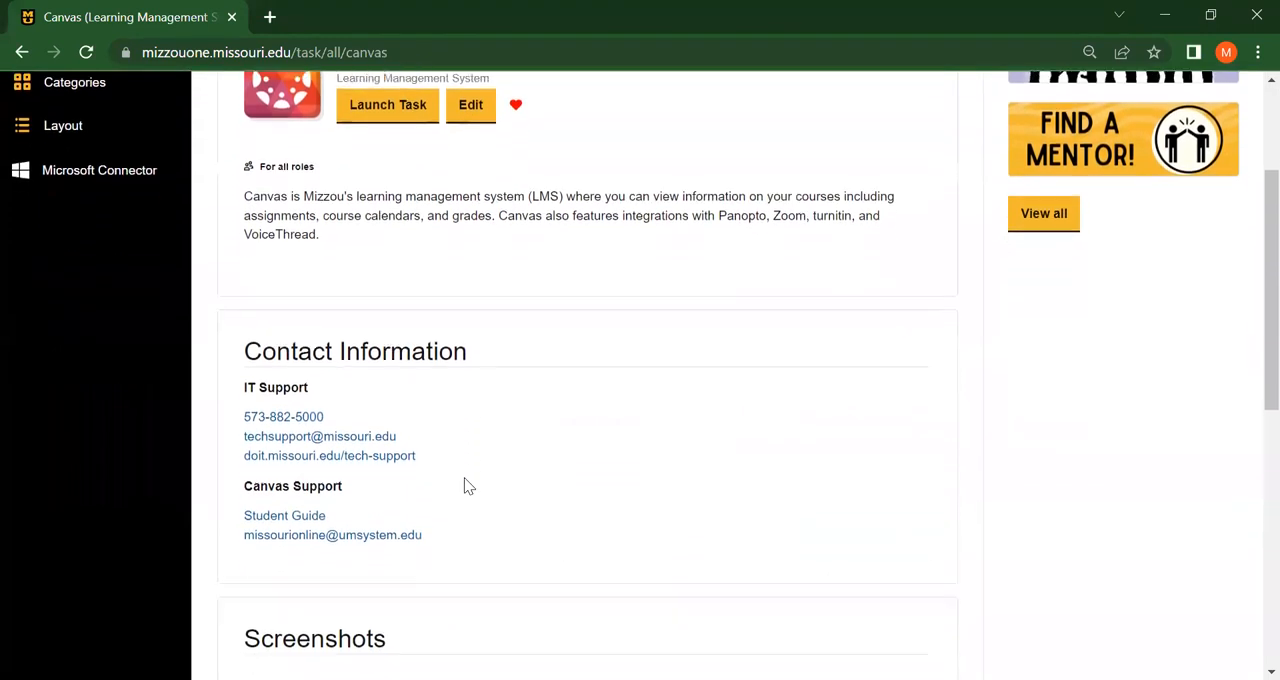
{"action": "scroll", "scroll_direction": "down", "scroll_amount": 3}
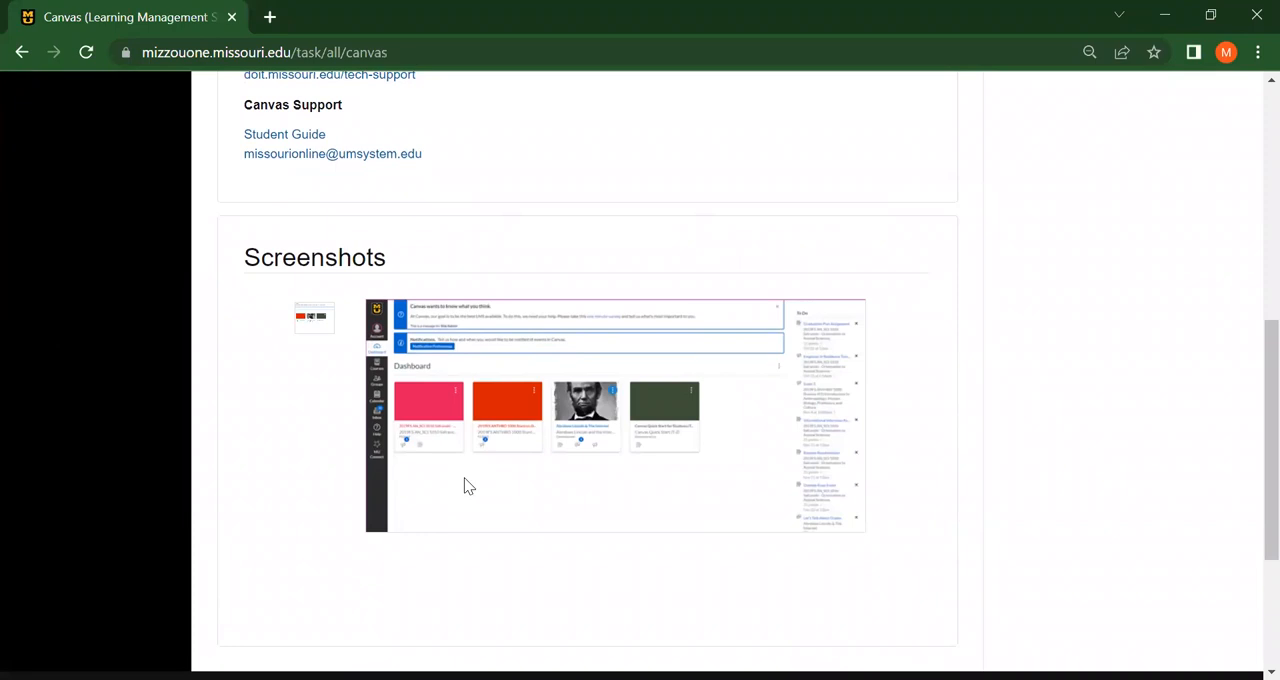
{"action": "scroll", "scroll_direction": "up", "scroll_amount": 3}
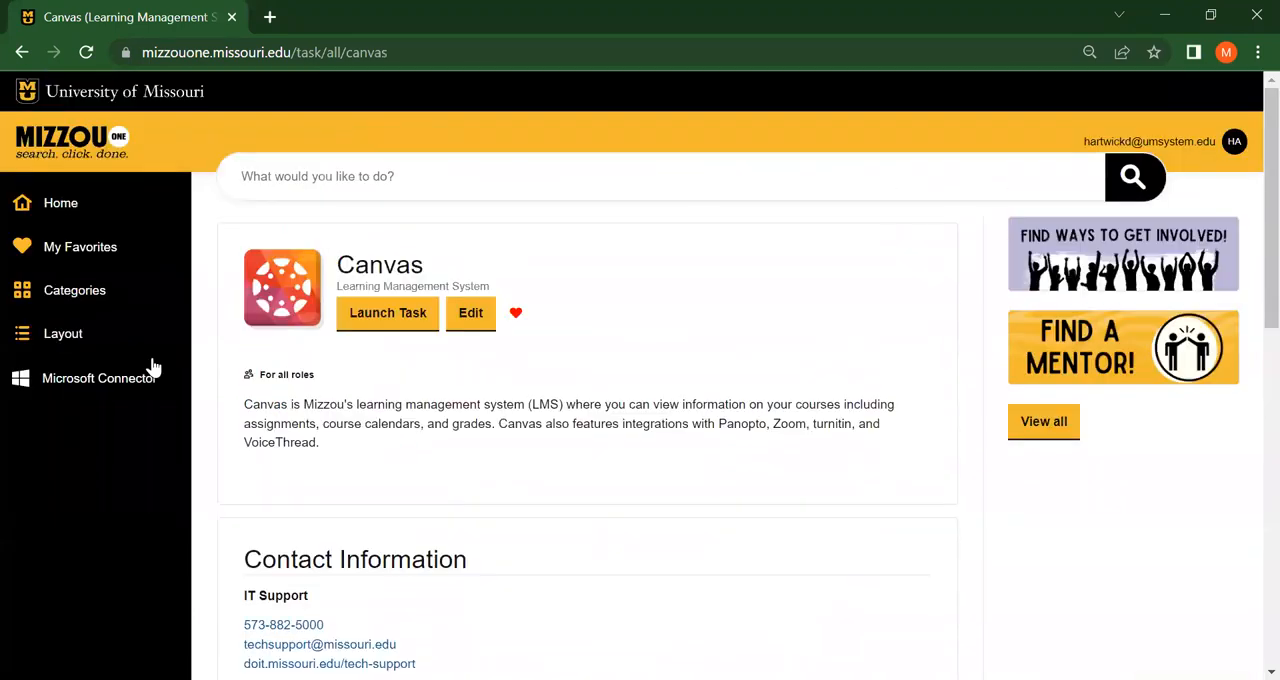
Go Home and scroll past Academic Resources, Get Involved and My Favorites to Task Centers
{"action": "left_click", "coordinate": [60, 203]}
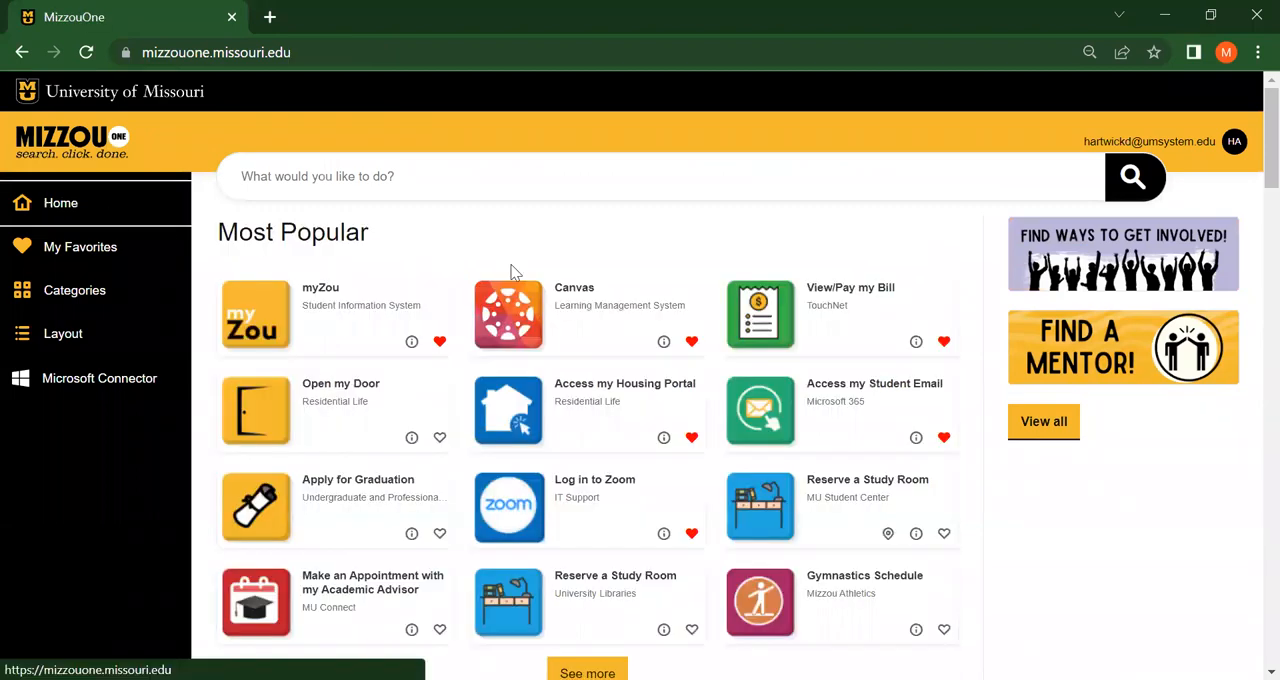
{"action": "mouse_move", "coordinate": [817, 419]}
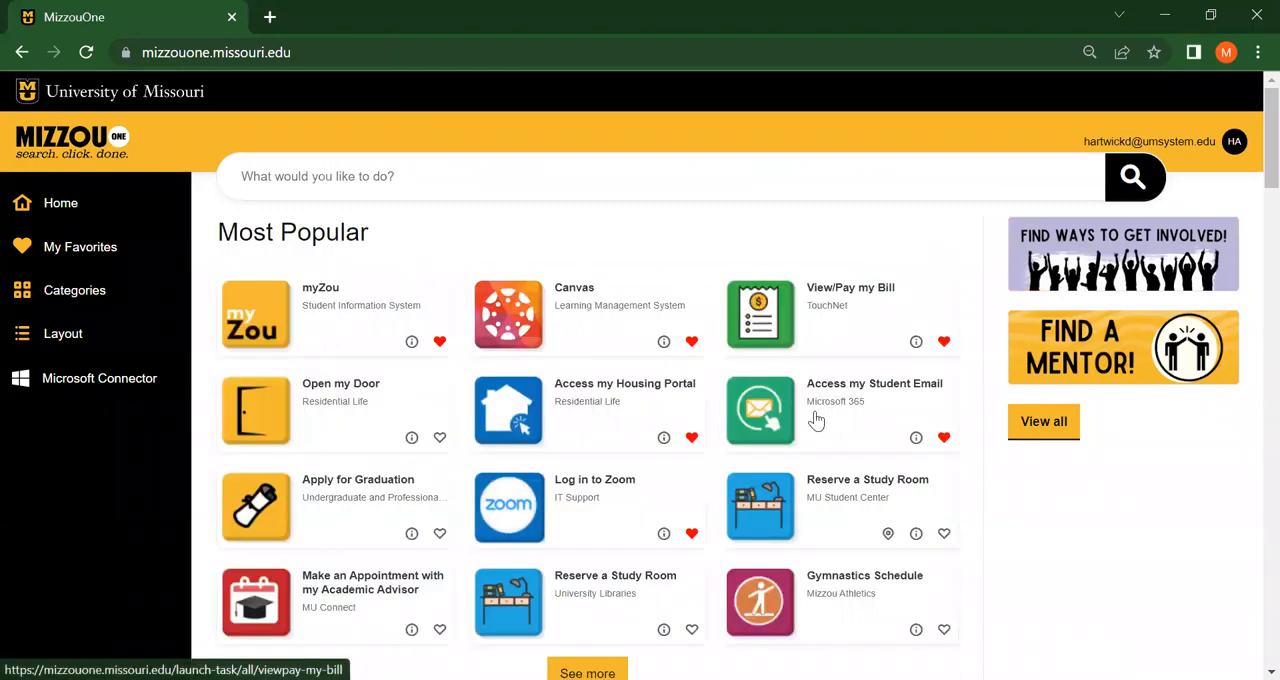
{"action": "scroll", "scroll_direction": "down", "scroll_amount": 3}
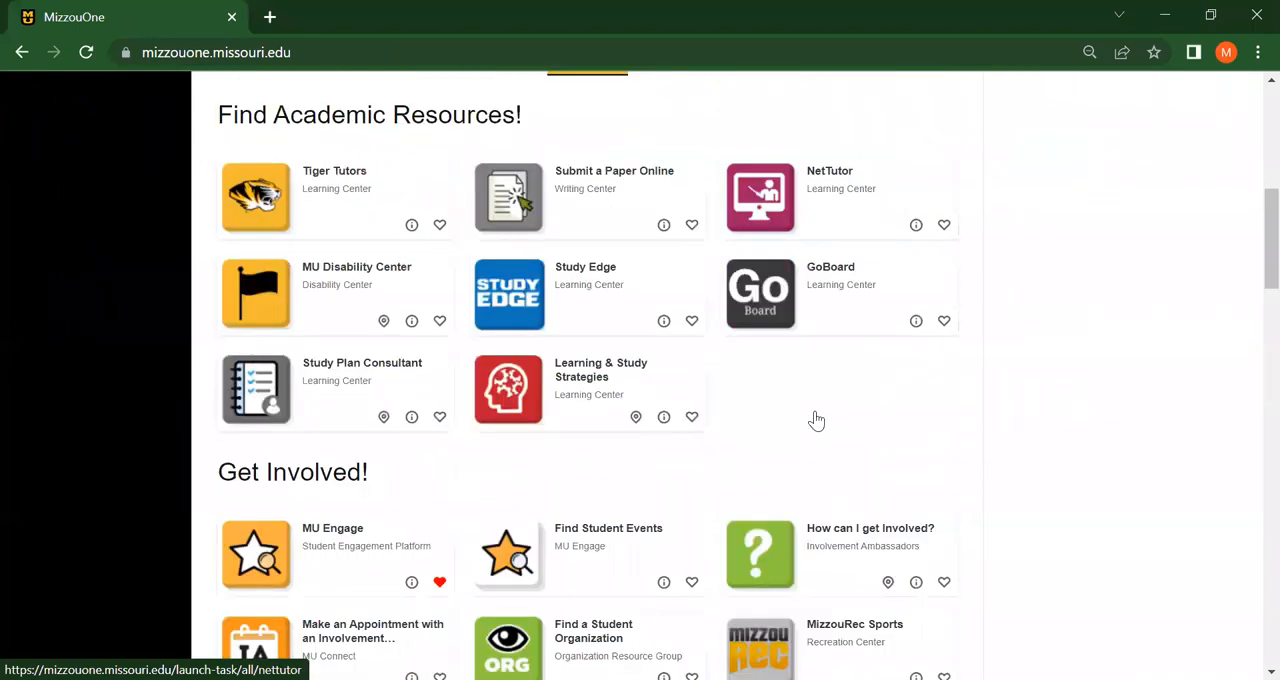
{"action": "scroll", "scroll_direction": "down", "scroll_amount": 3}
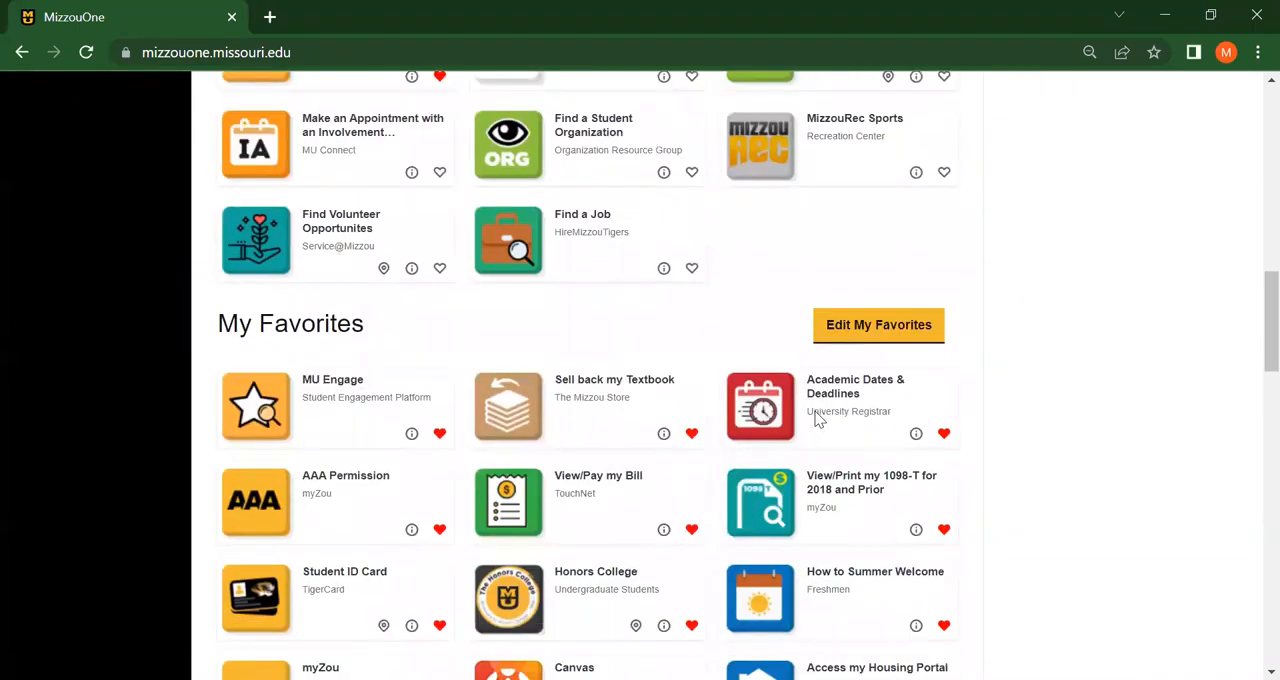
{"action": "scroll", "scroll_direction": "down", "scroll_amount": 3}
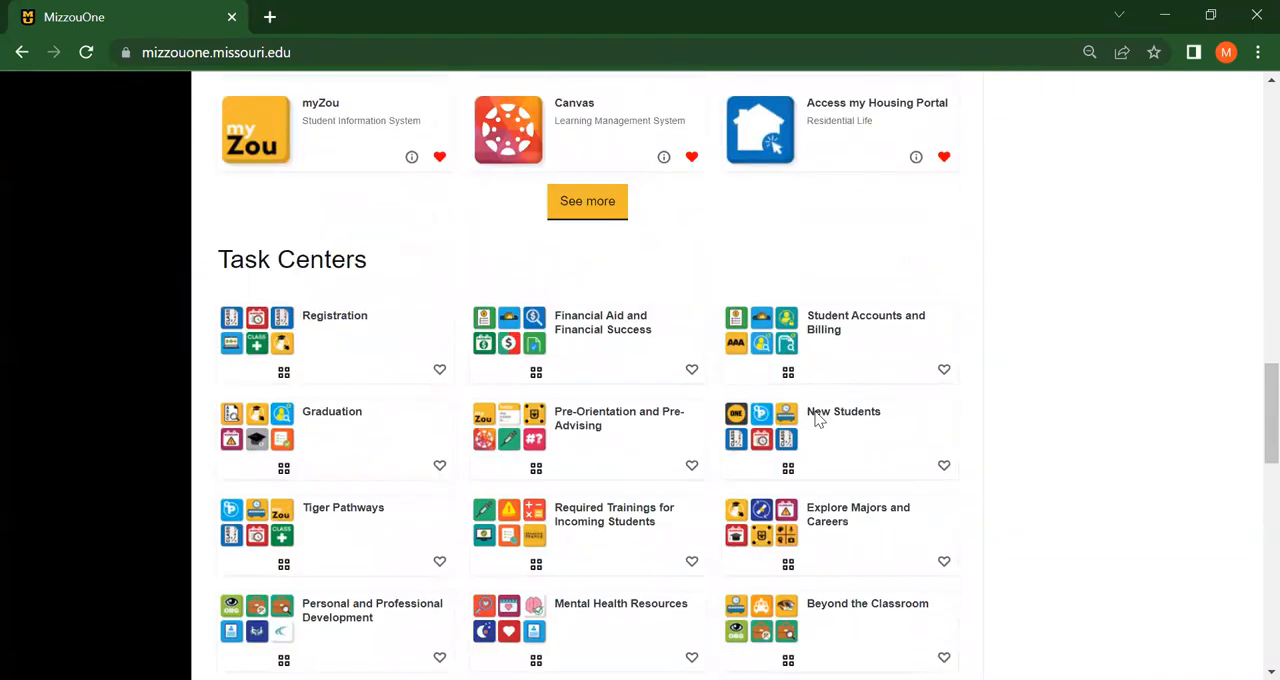
{"action": "scroll", "scroll_direction": "down", "scroll_amount": 3}
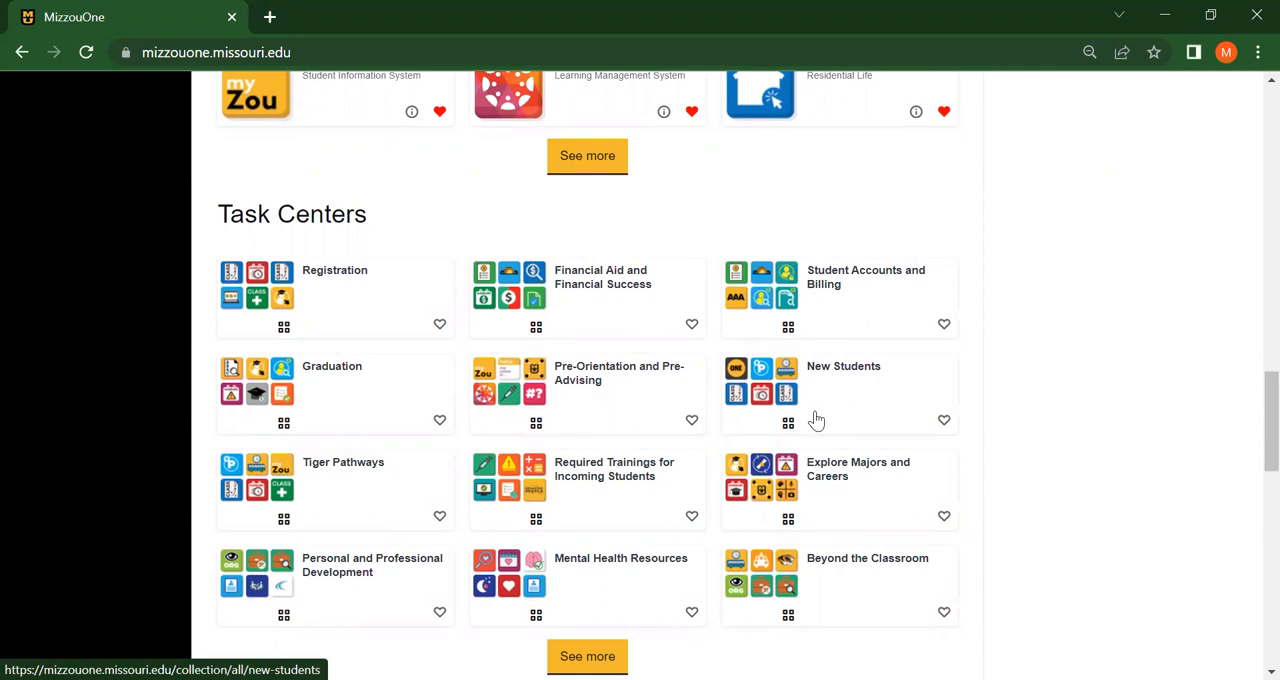
{"action": "mouse_move", "coordinate": [980, 413]}
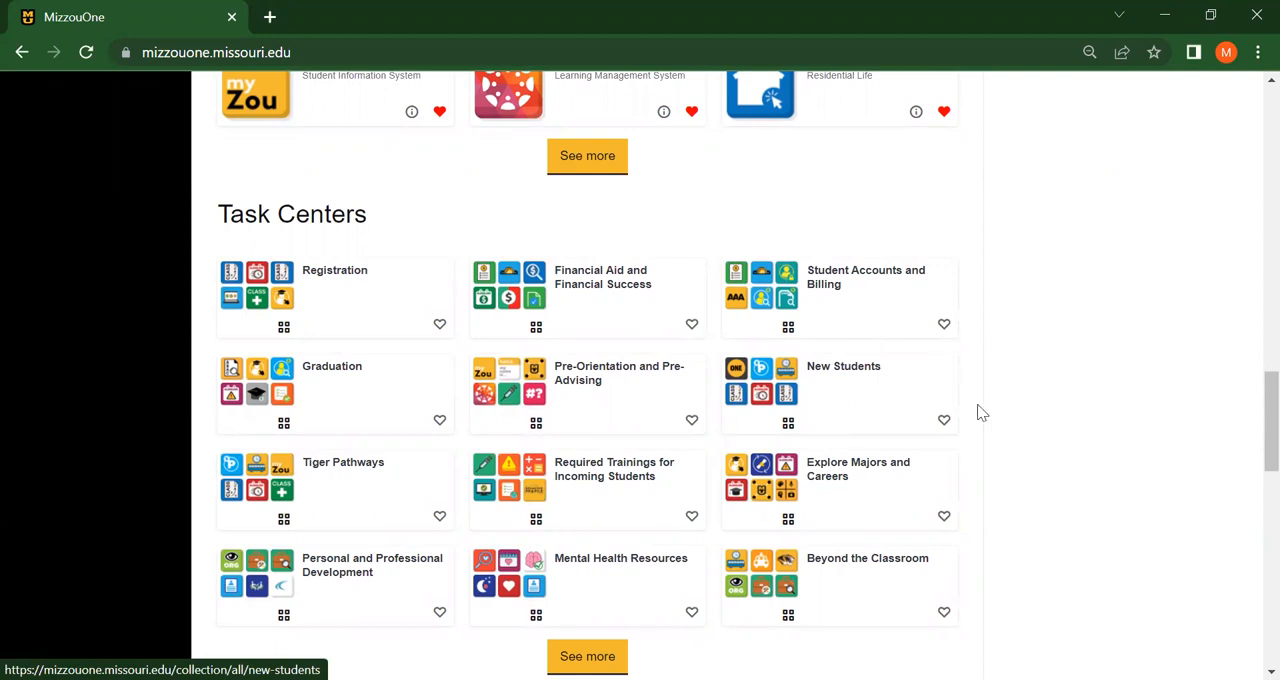
{"action": "mouse_move", "coordinate": [1005, 398]}
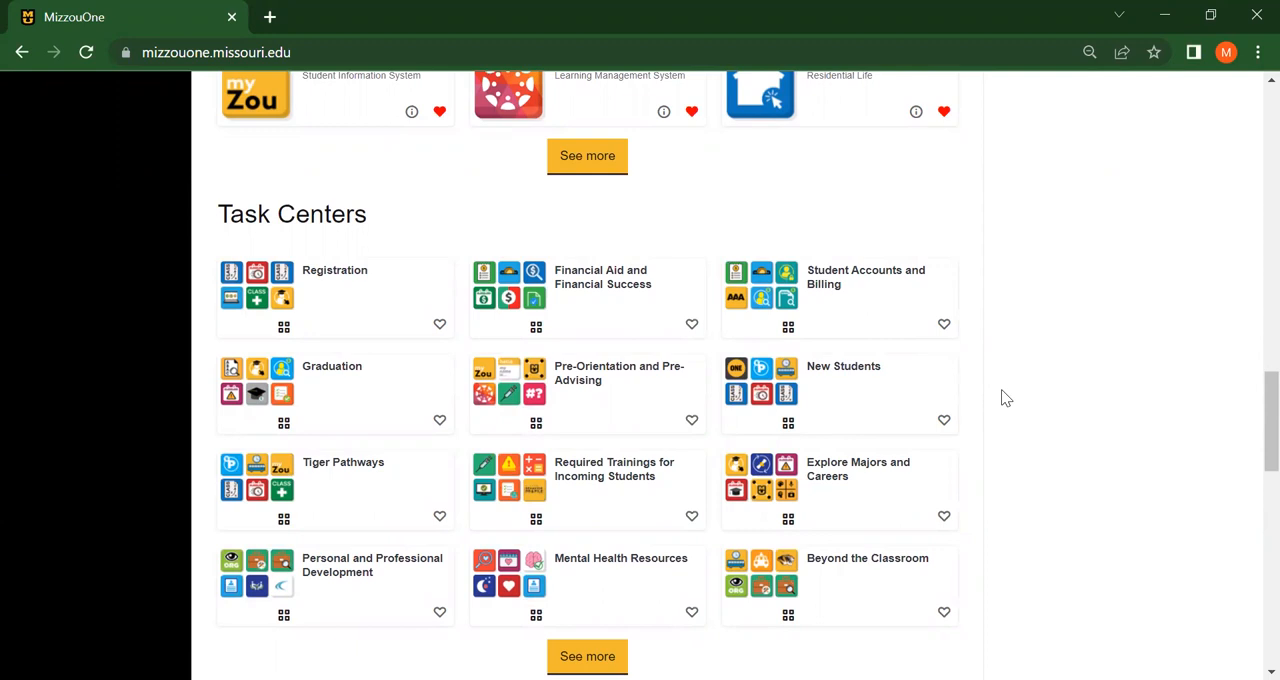
{"action": "mouse_move", "coordinate": [863, 405]}
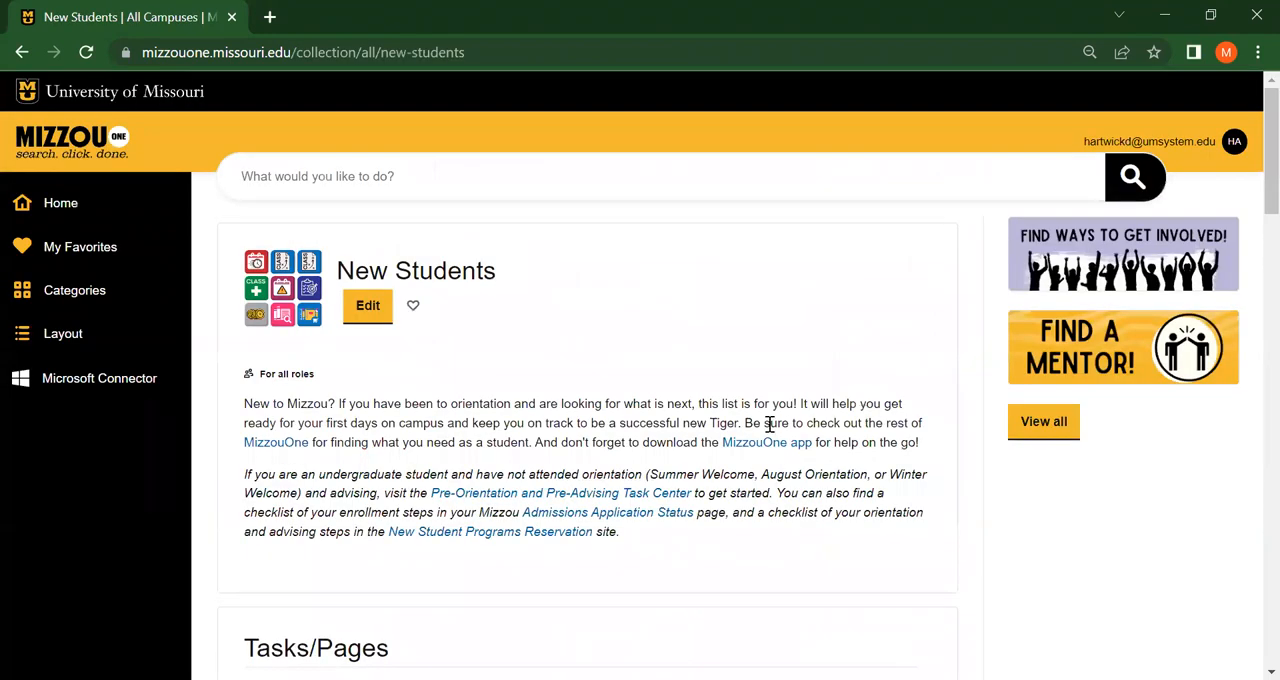
{"action": "scroll", "scroll_direction": "down", "scroll_amount": 3}
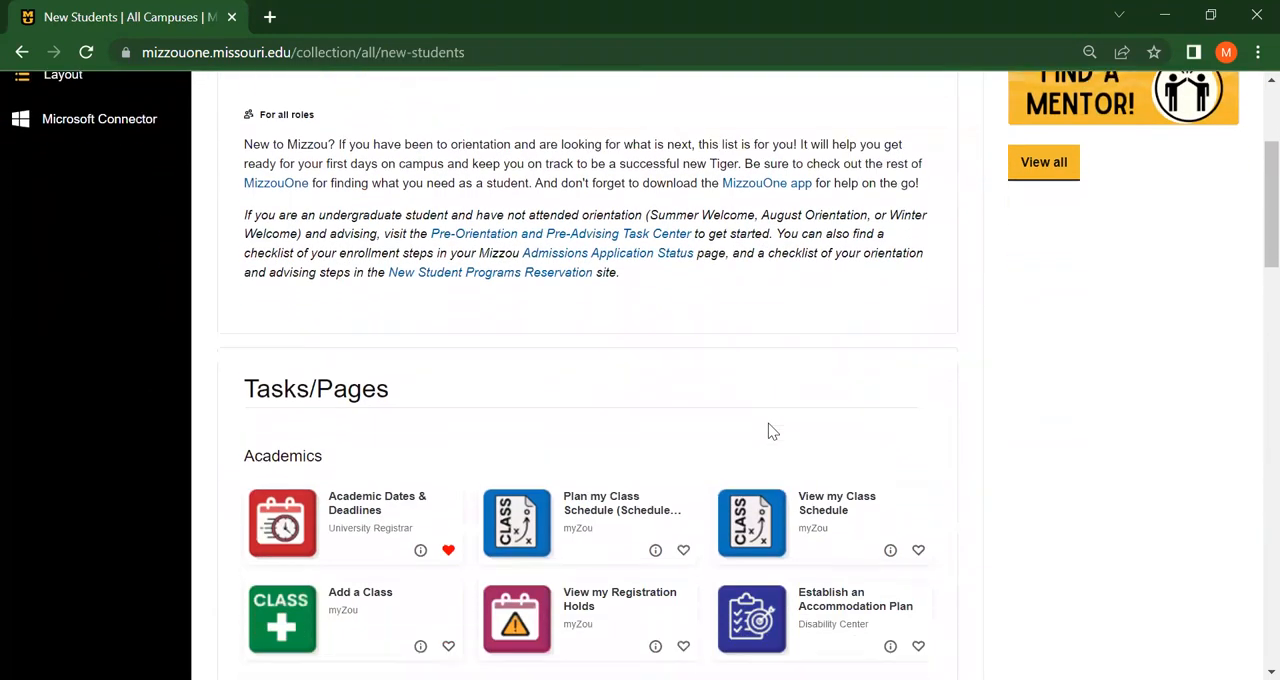
{"action": "scroll", "scroll_direction": "down", "scroll_amount": 3}
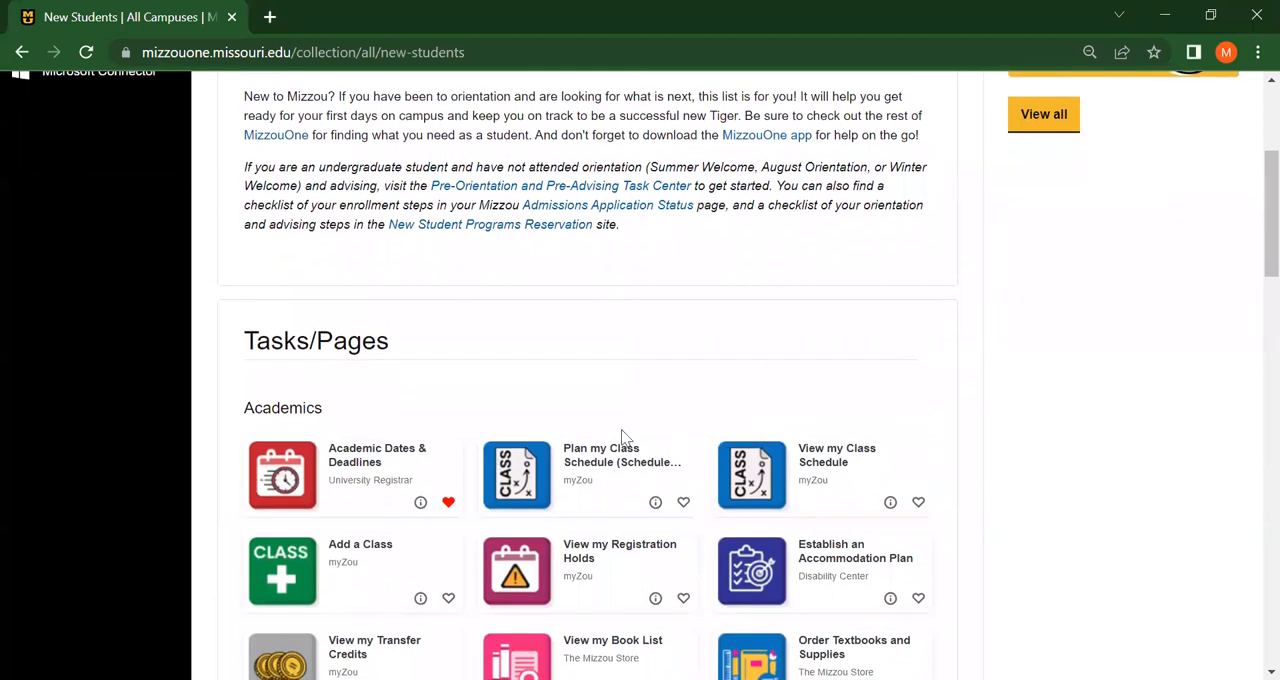
{"action": "scroll", "scroll_direction": "up", "scroll_amount": 3}
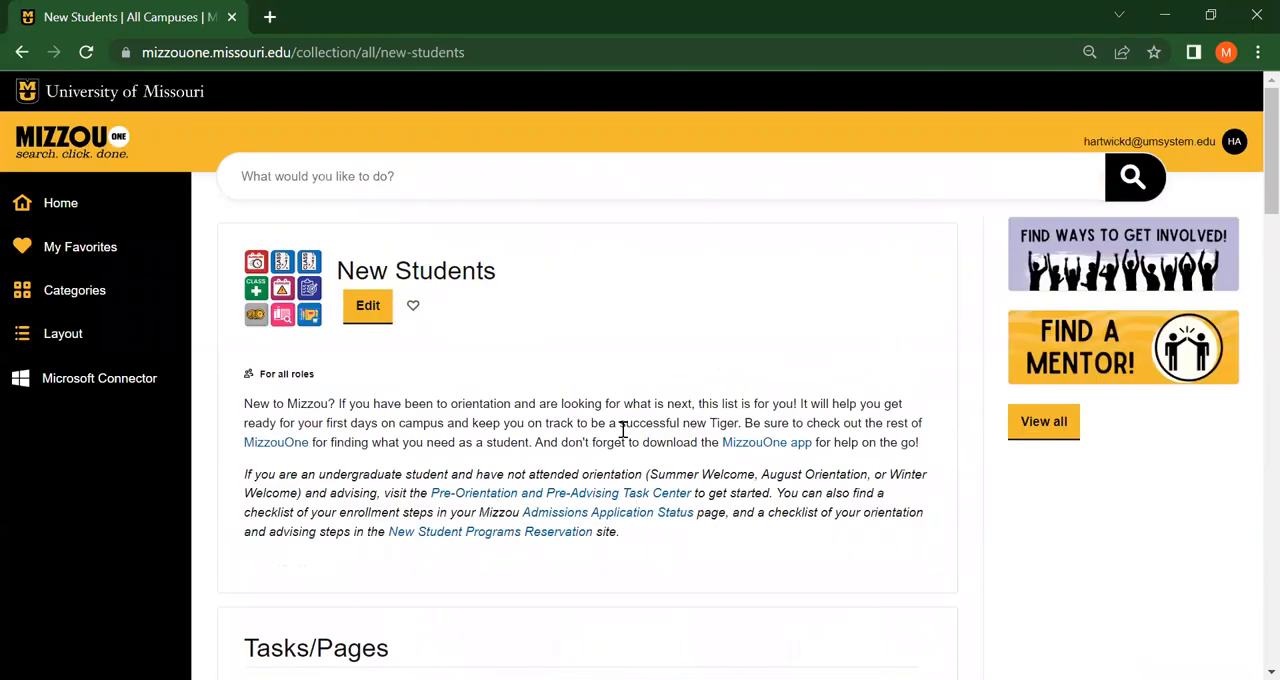
{"action": "left_click", "coordinate": [60, 203]}
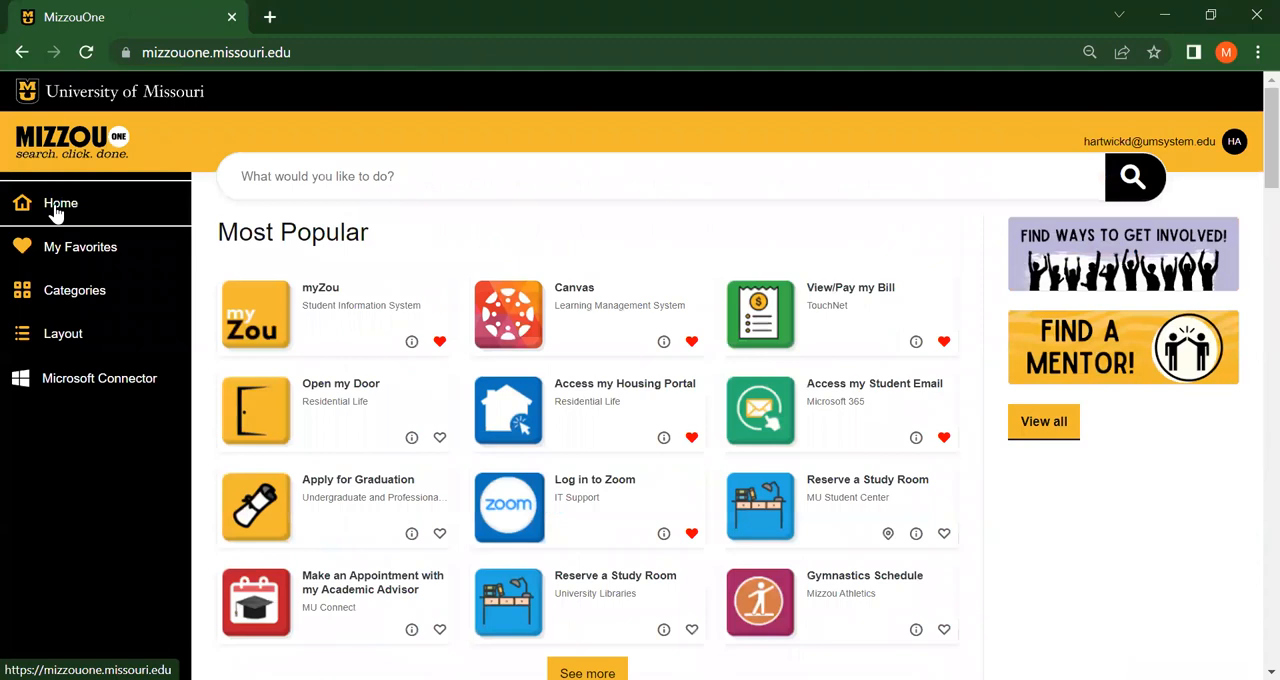
{"action": "mouse_move", "coordinate": [307, 233]}
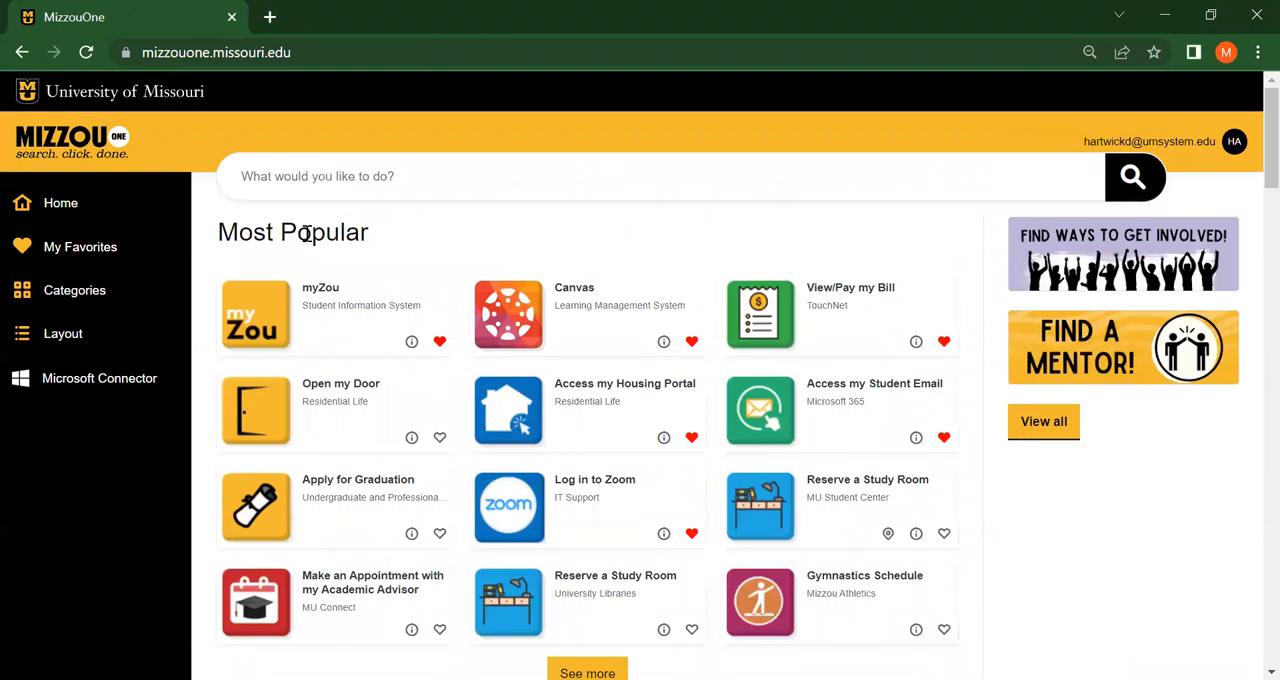